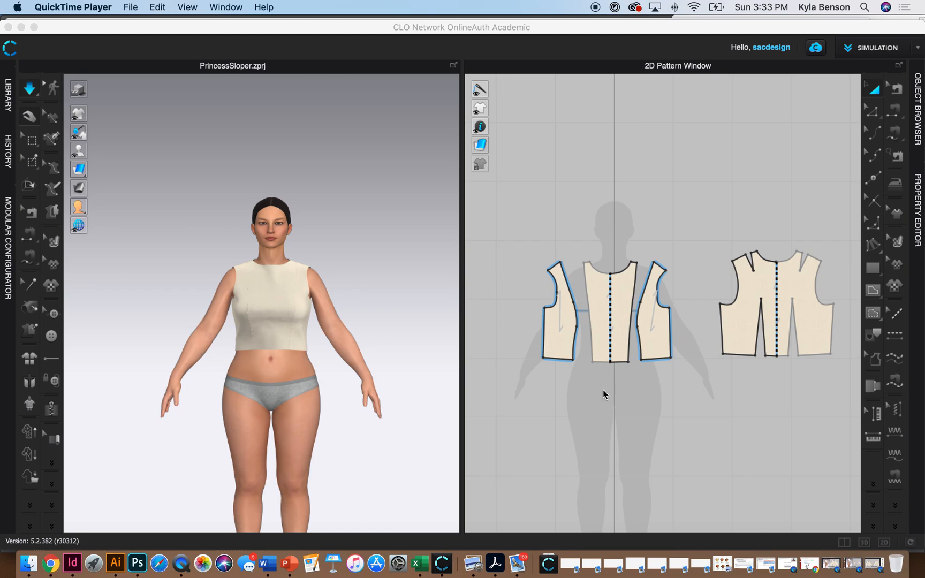
mouse_move(540, 406)
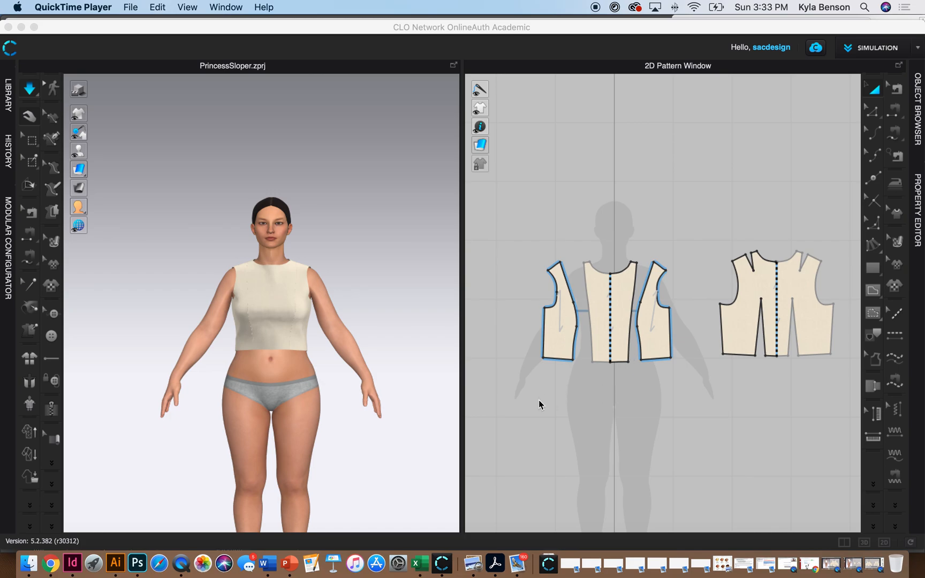
mouse_move(533, 399)
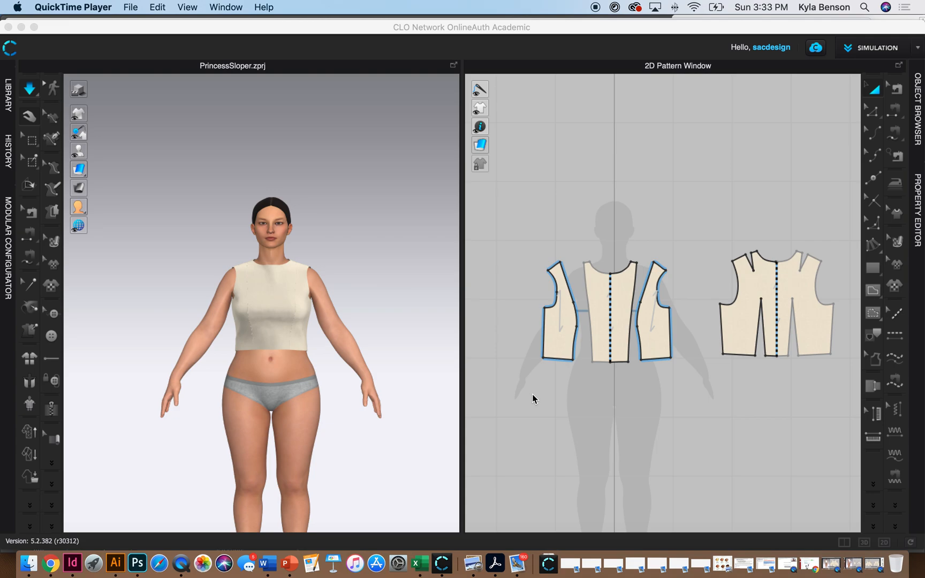
mouse_move(529, 395)
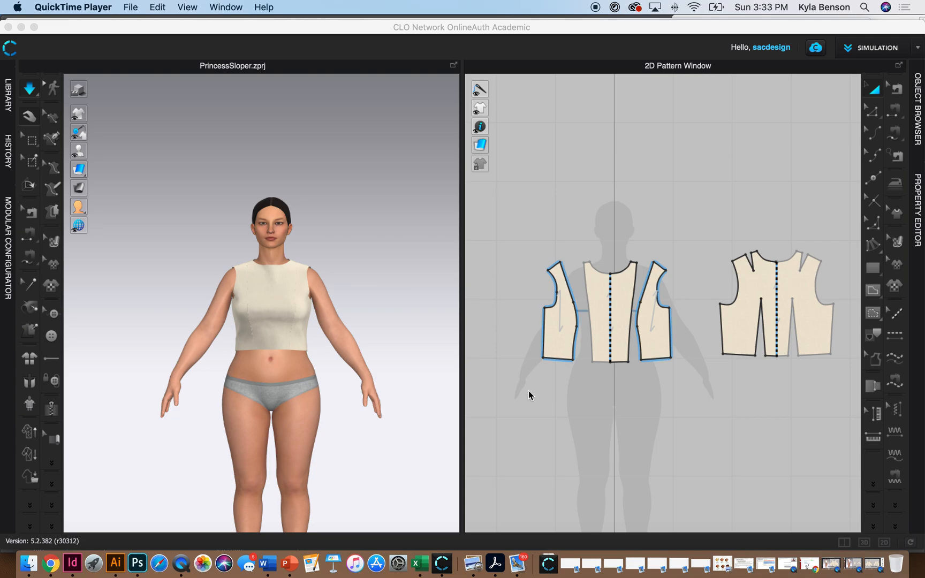
mouse_move(664, 354)
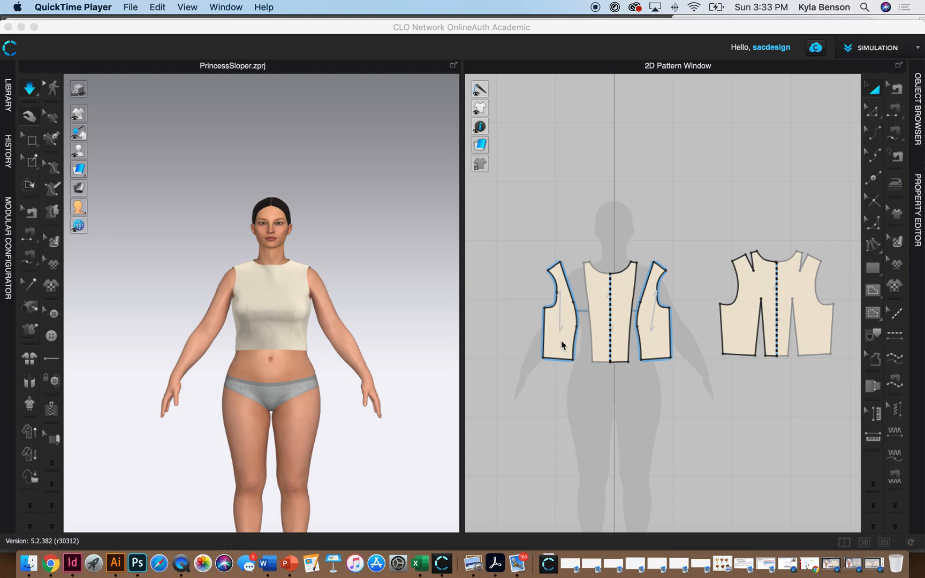
mouse_move(637, 355)
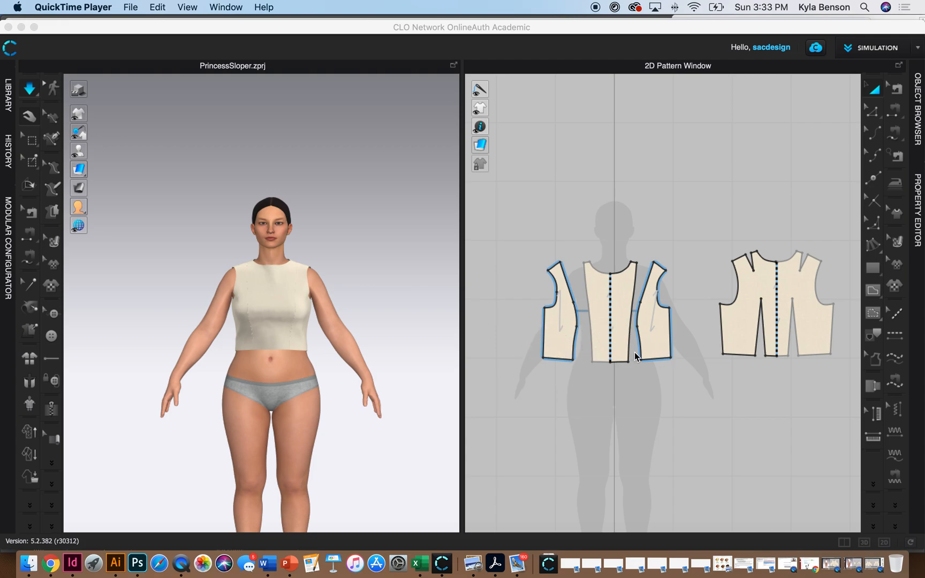
mouse_move(560, 353)
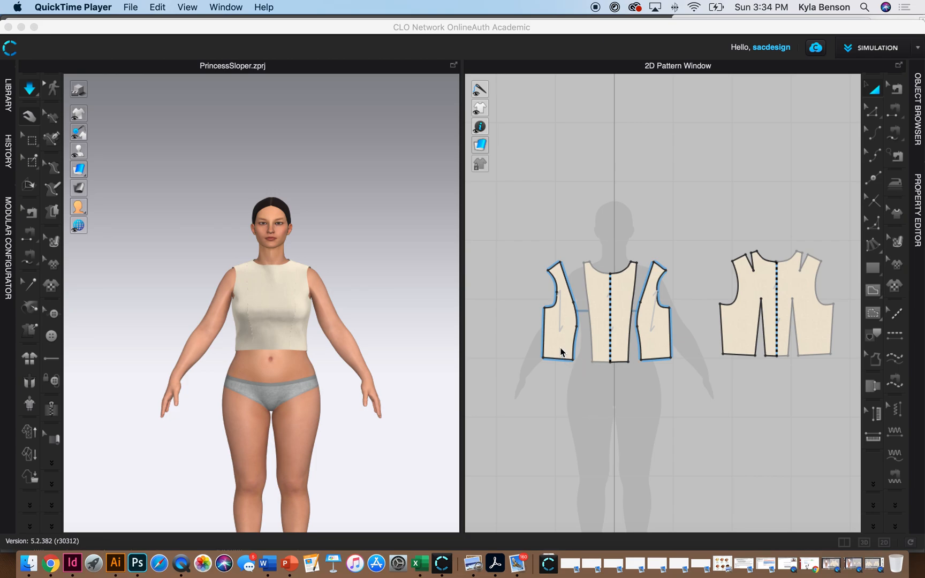
mouse_move(558, 301)
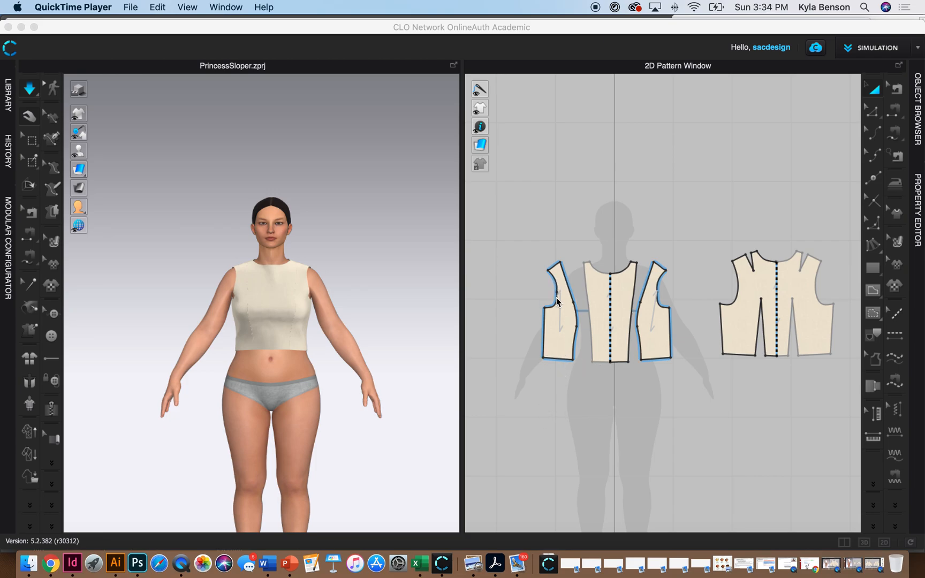
mouse_move(549, 389)
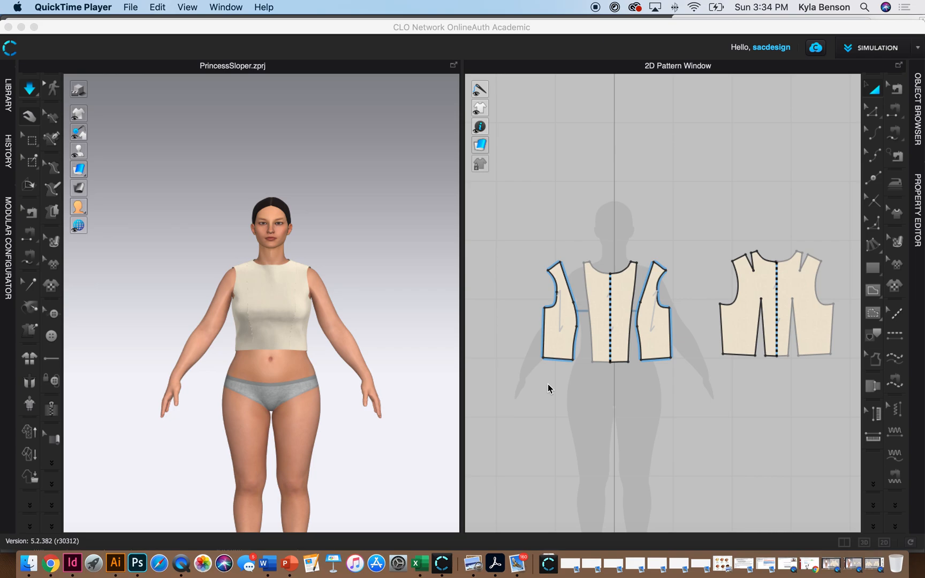
mouse_move(819, 166)
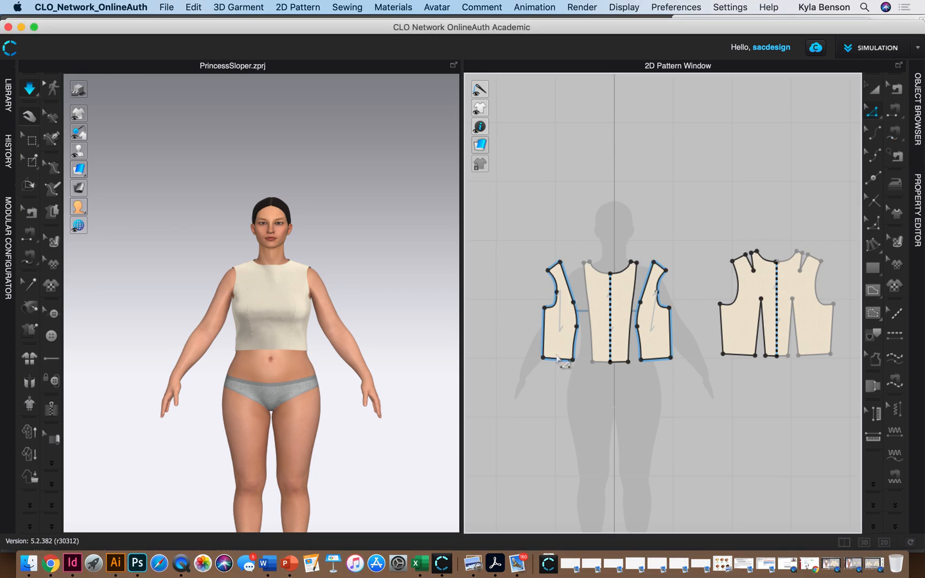
Offset the side piece hem as internal lines and set their spacing.
right_click(554, 360)
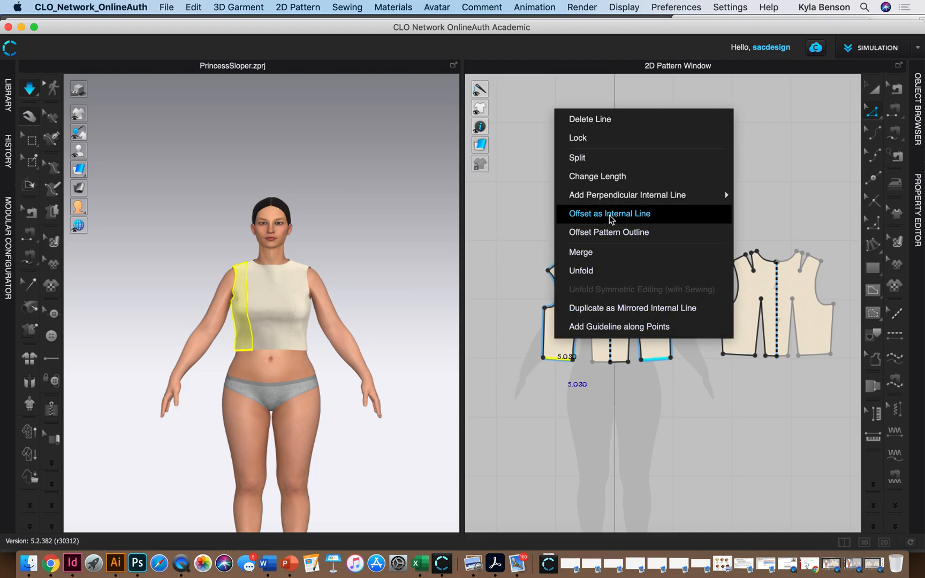
left_click(609, 213)
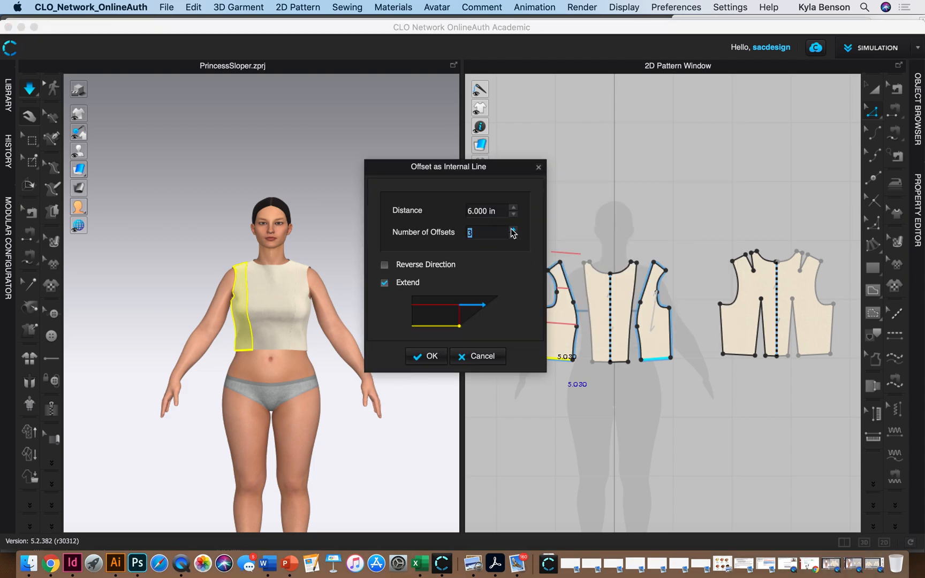
left_click(513, 213)
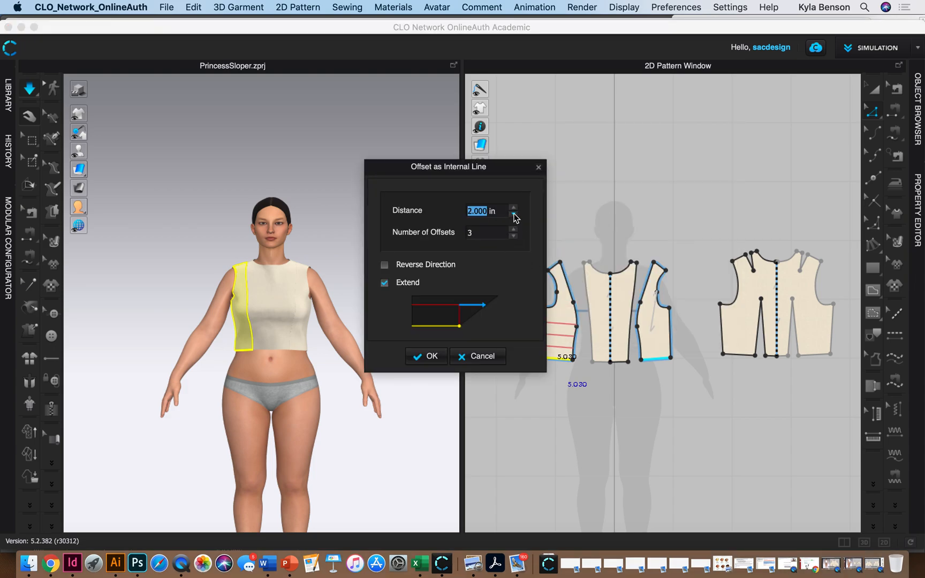
mouse_move(516, 164)
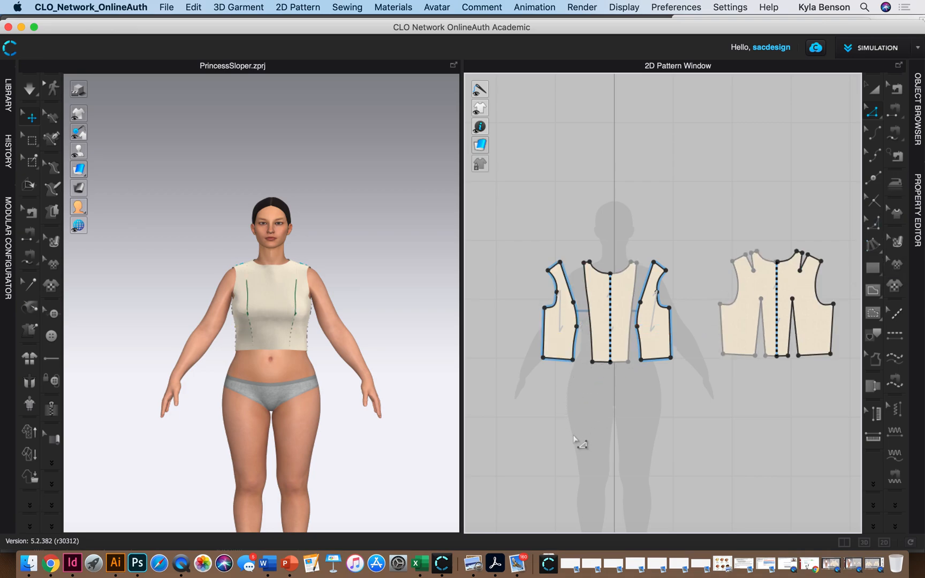
mouse_move(861, 357)
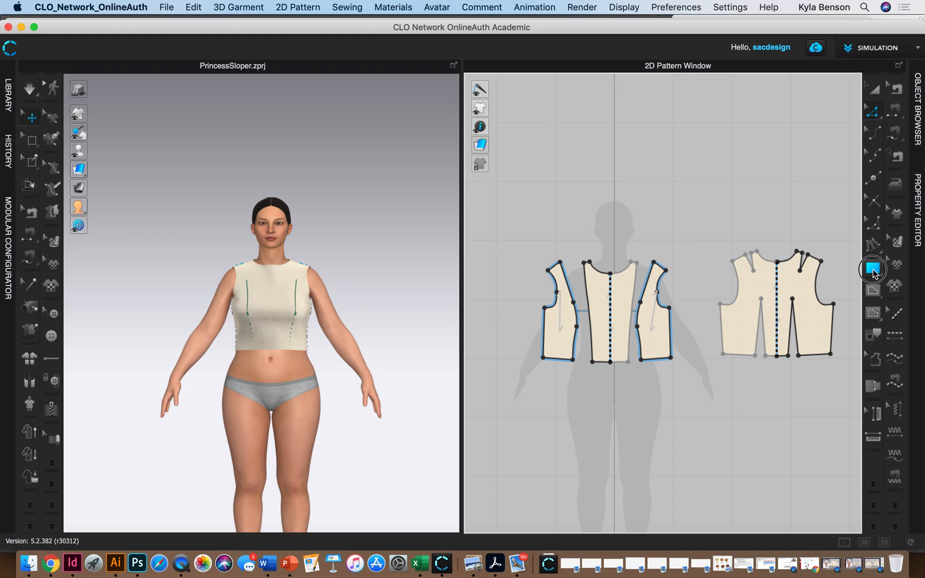
Create a square test piece and apply fullness with Fullness and Slash Line Length 18.010 in.
left_click(874, 269)
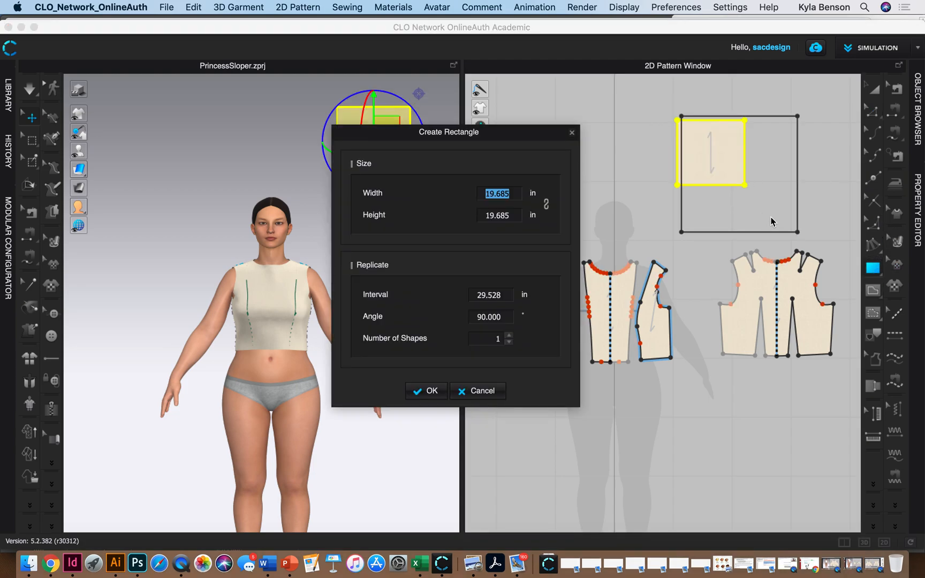
left_click(425, 390)
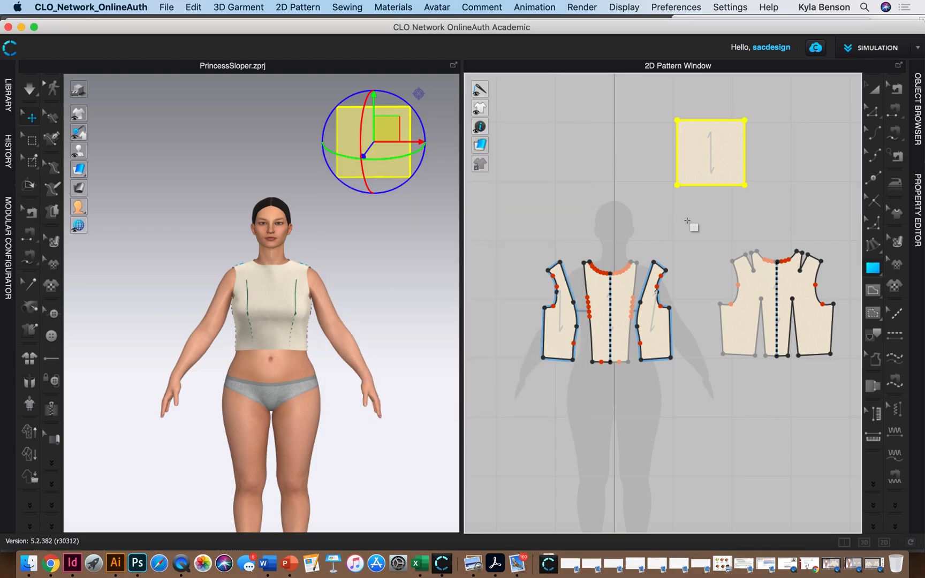
mouse_move(736, 162)
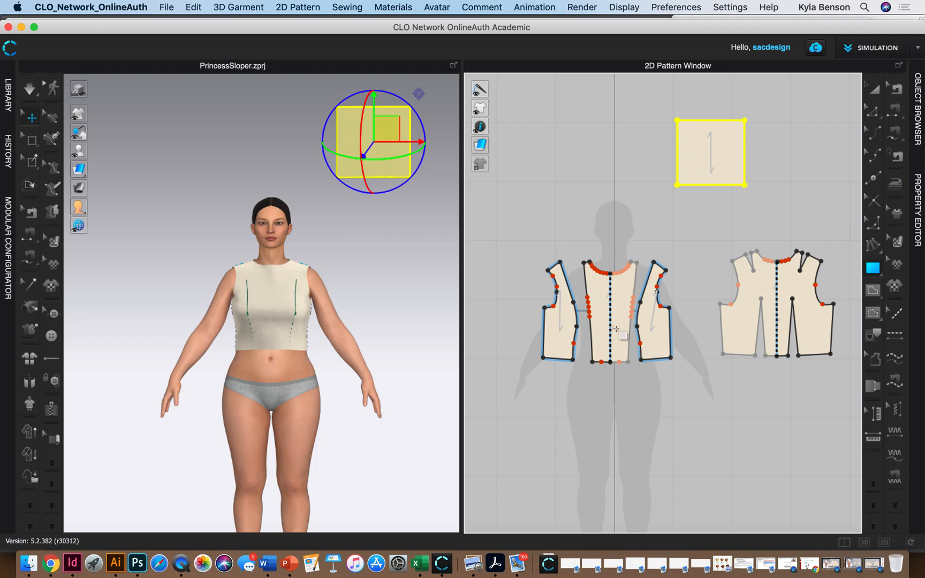
mouse_move(613, 311)
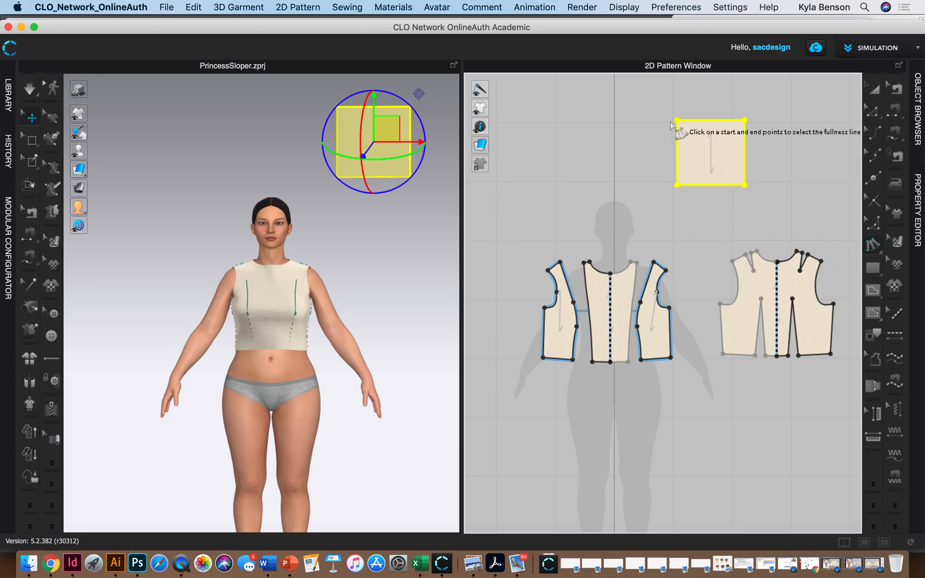
mouse_move(681, 186)
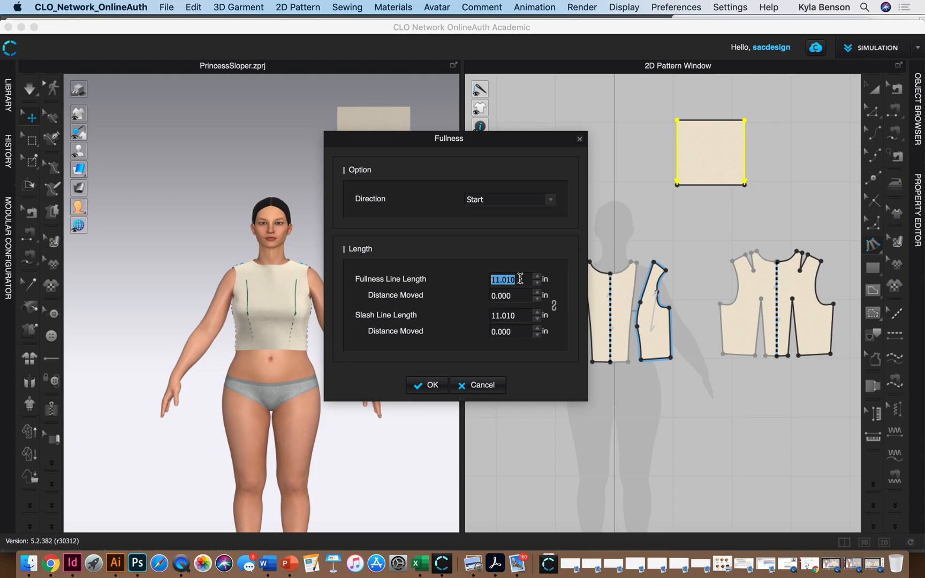
mouse_move(367, 284)
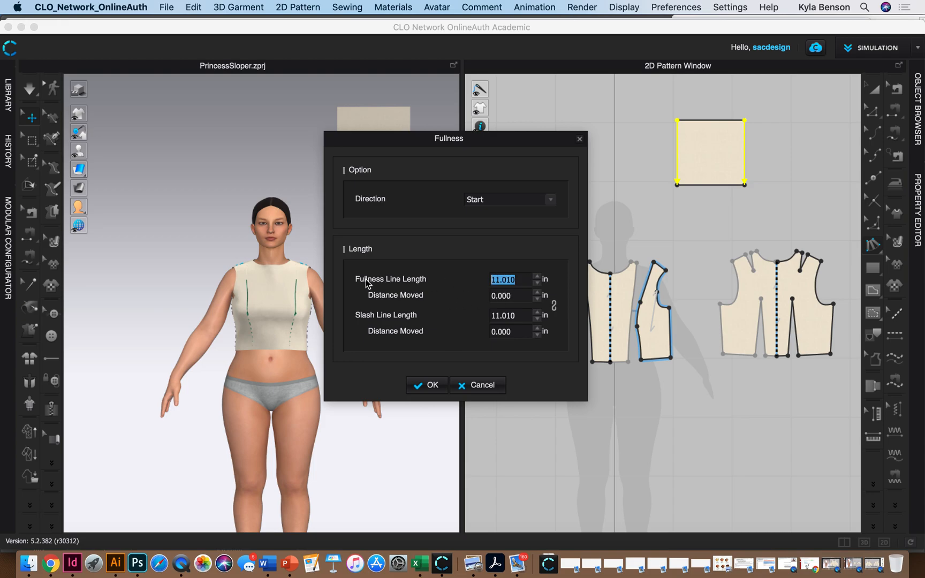
mouse_move(608, 256)
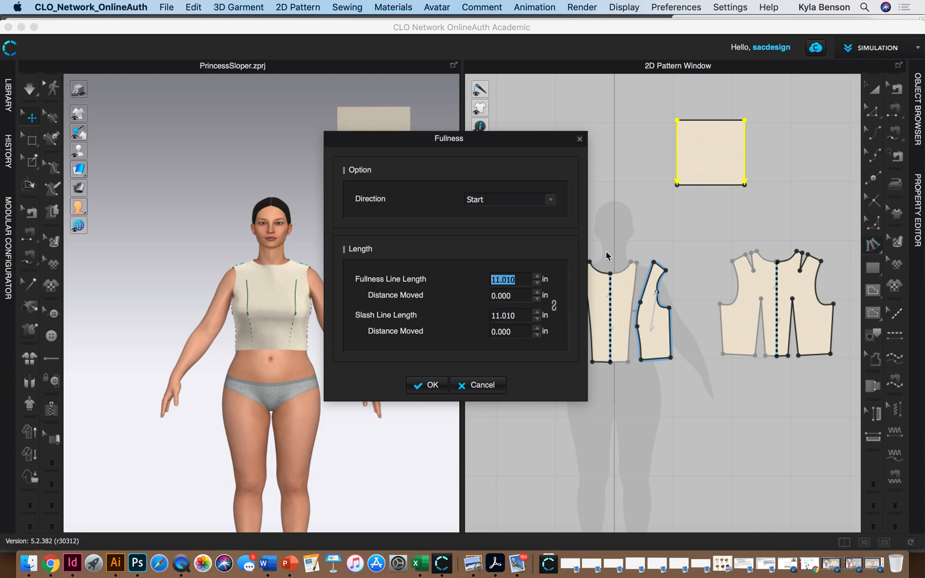
left_click(537, 276)
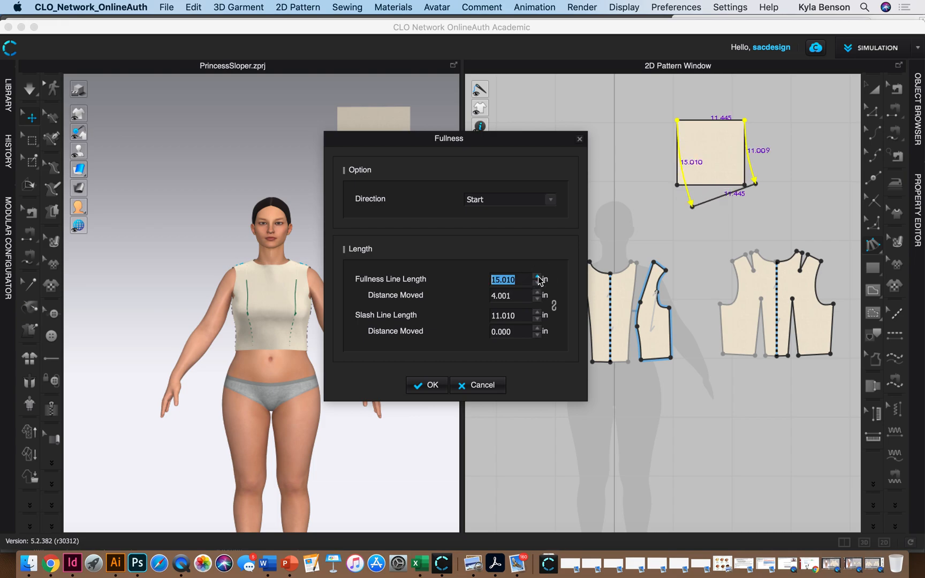
left_click(536, 276)
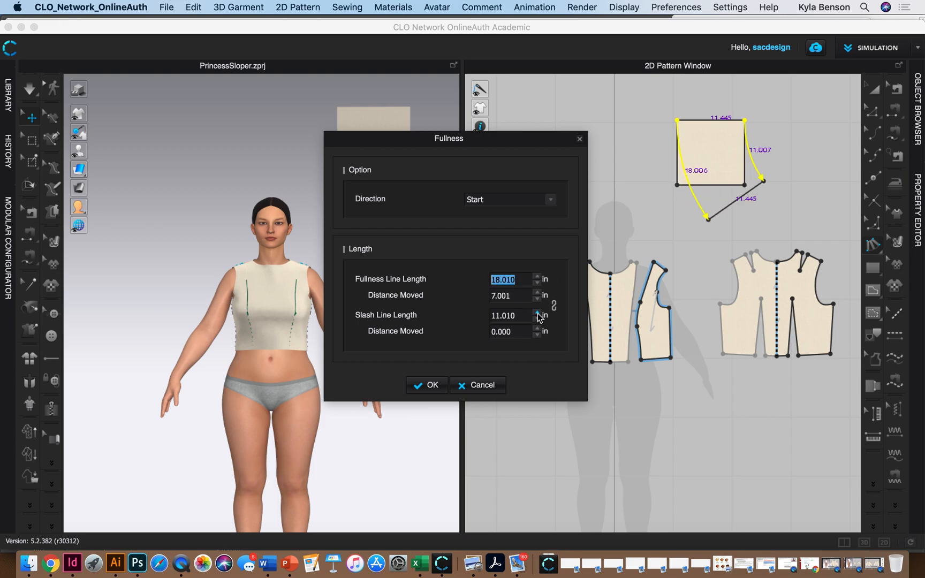
left_click(537, 312)
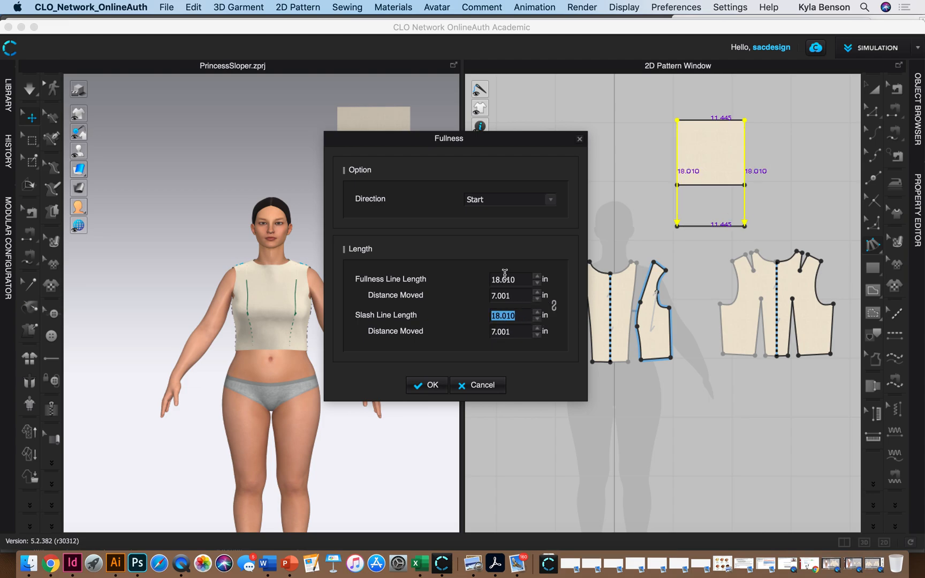
mouse_move(707, 218)
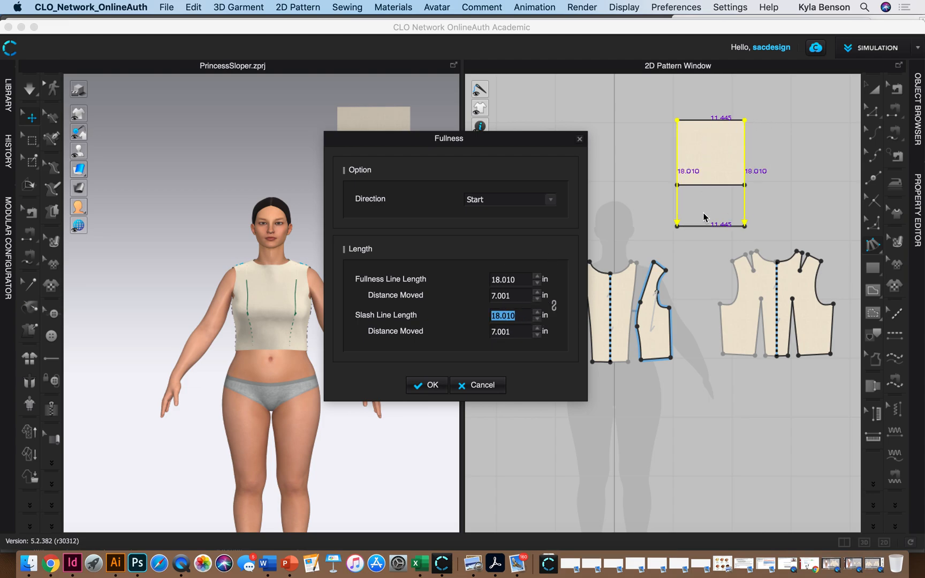
left_click(427, 384)
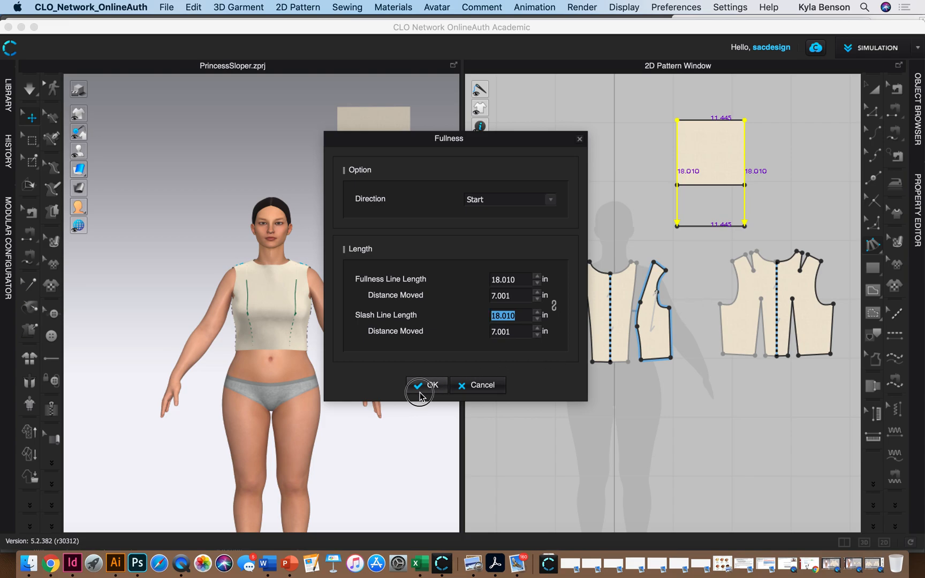
left_click(426, 384)
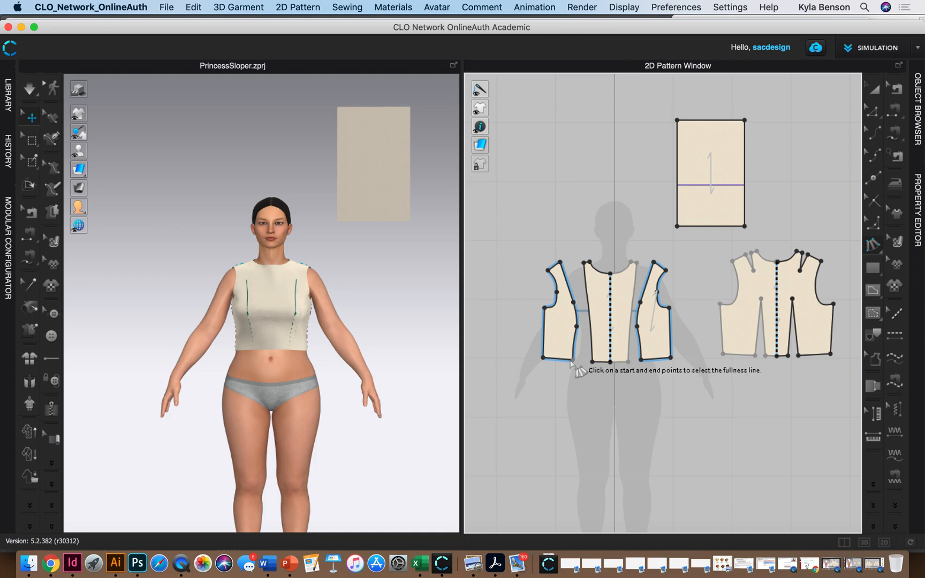
mouse_move(564, 366)
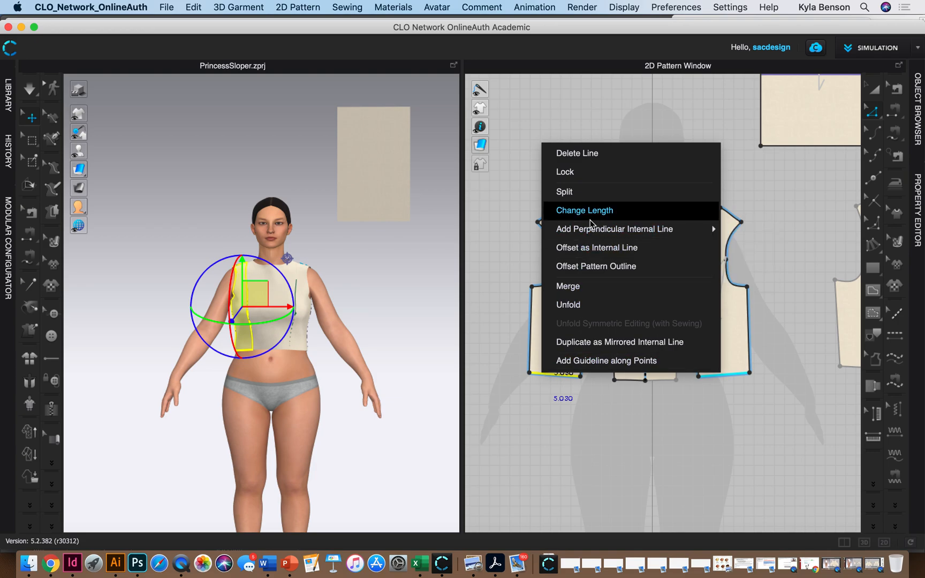
Offset the side piece hem 4 in as an internal line and apply 8 in fullness below it.
left_click(596, 247)
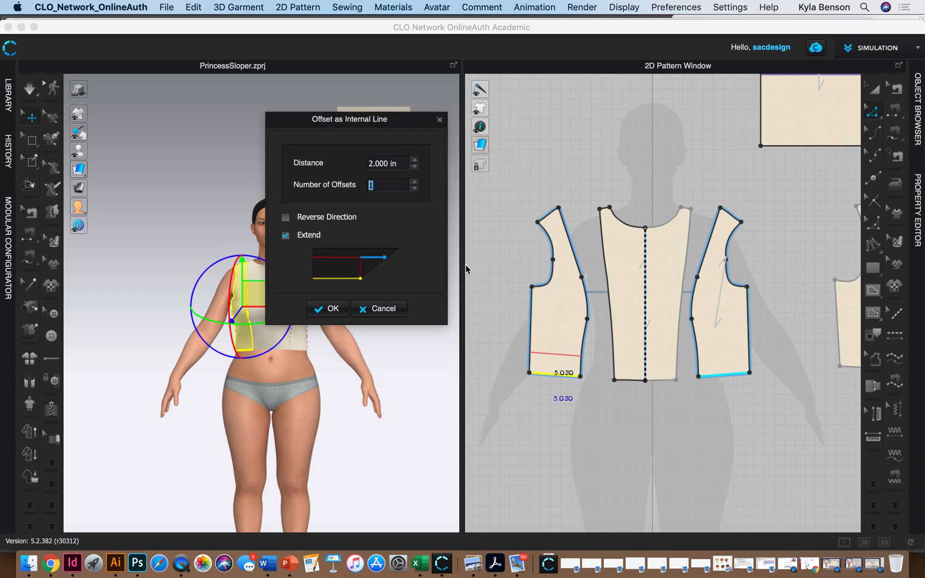
left_click(415, 159)
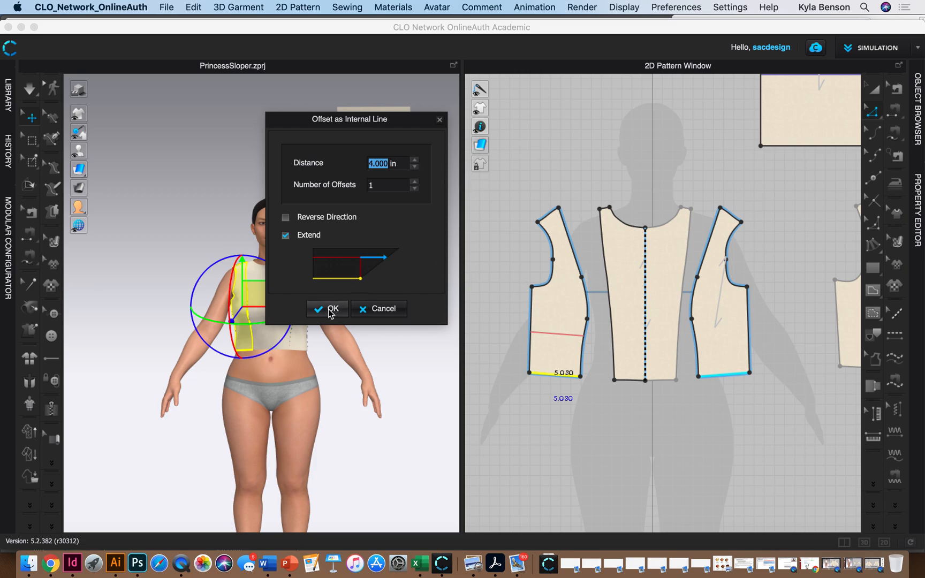
left_click(327, 308)
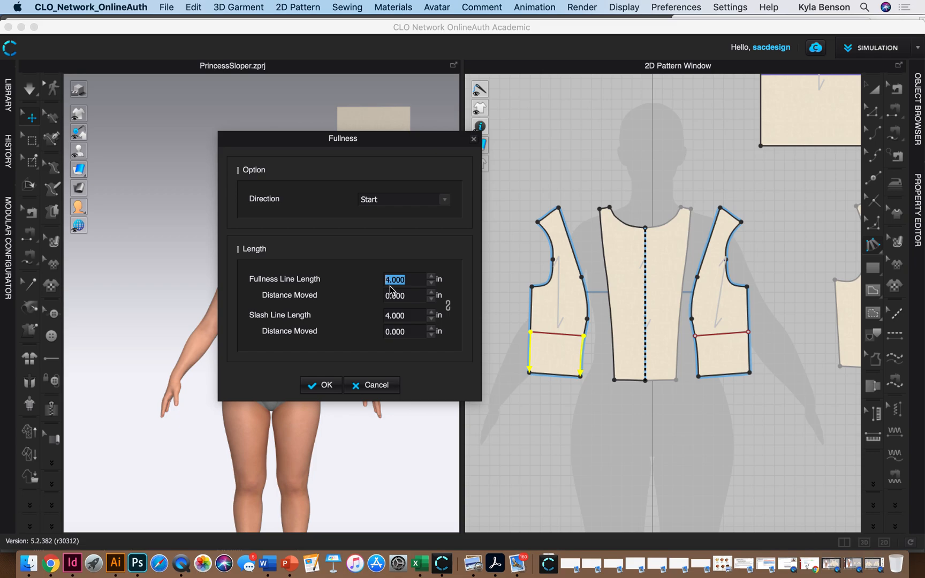
type("8")
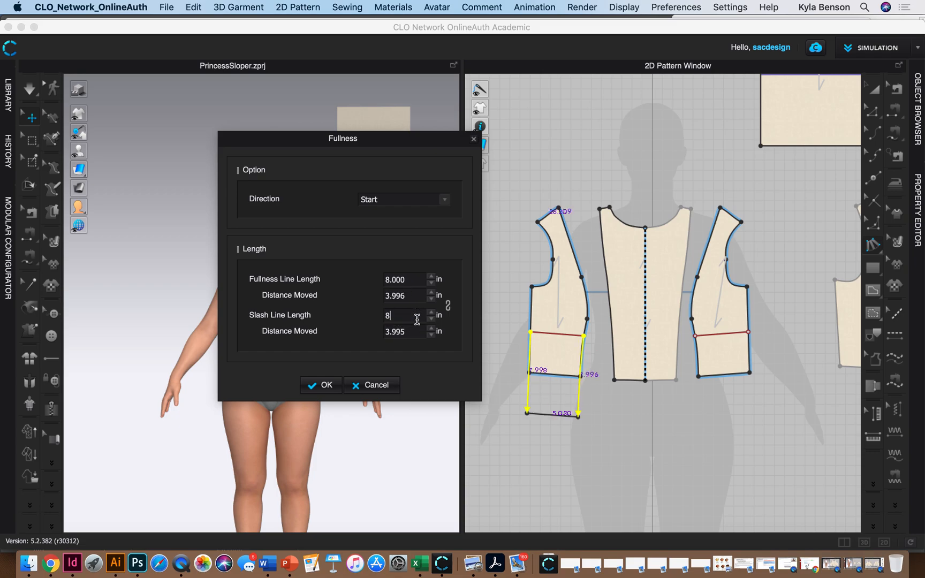
left_click(320, 385)
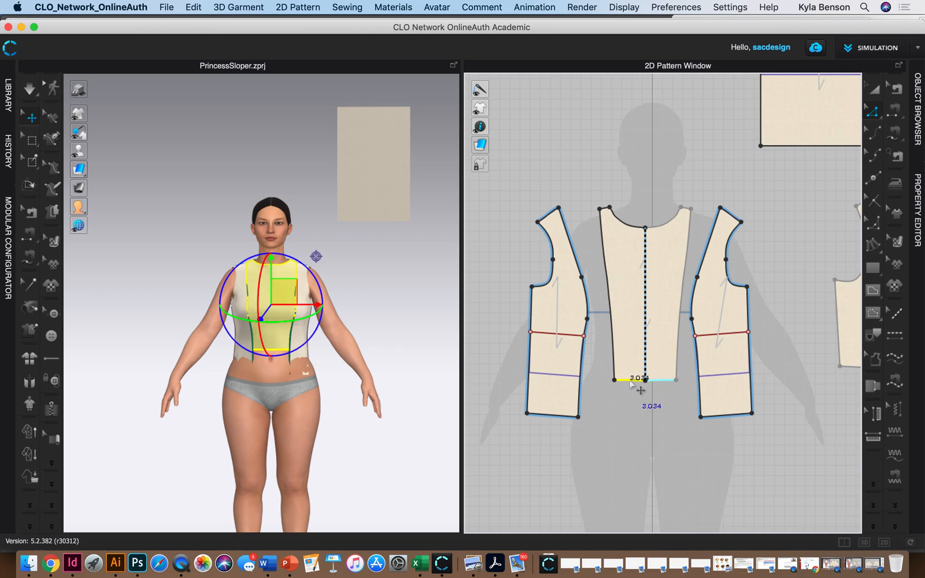
Offset the center front hem 4 in as an internal line and mark its fullness line.
right_click(640, 380)
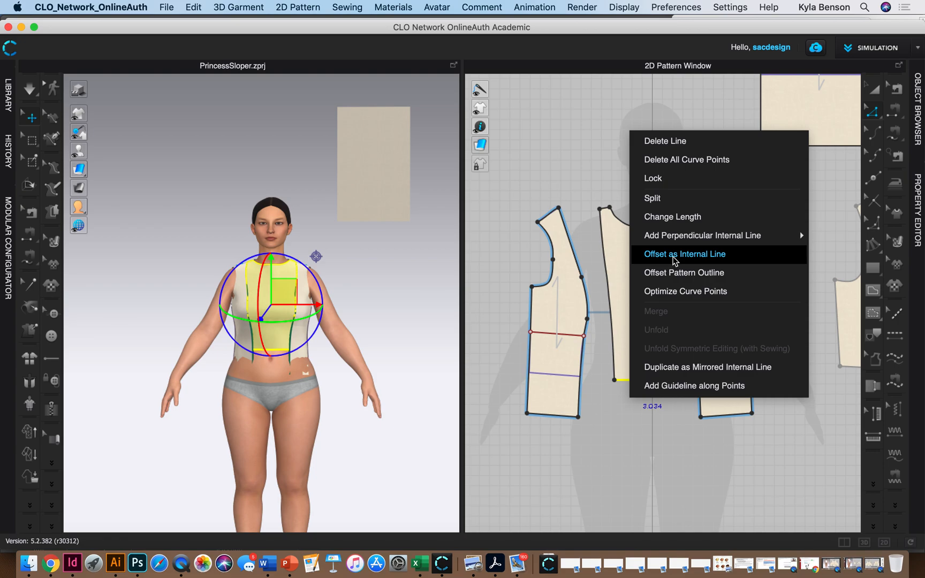
left_click(684, 254)
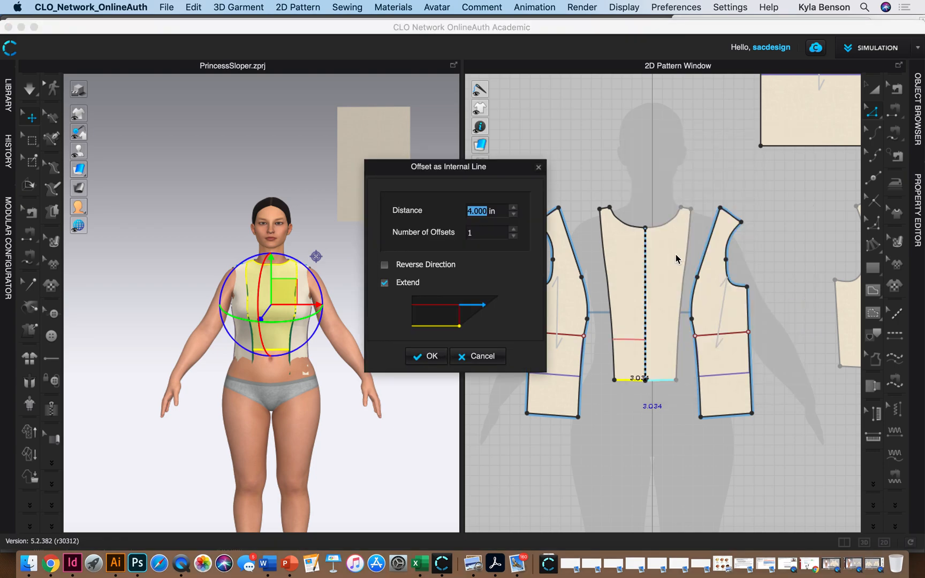
left_click(426, 355)
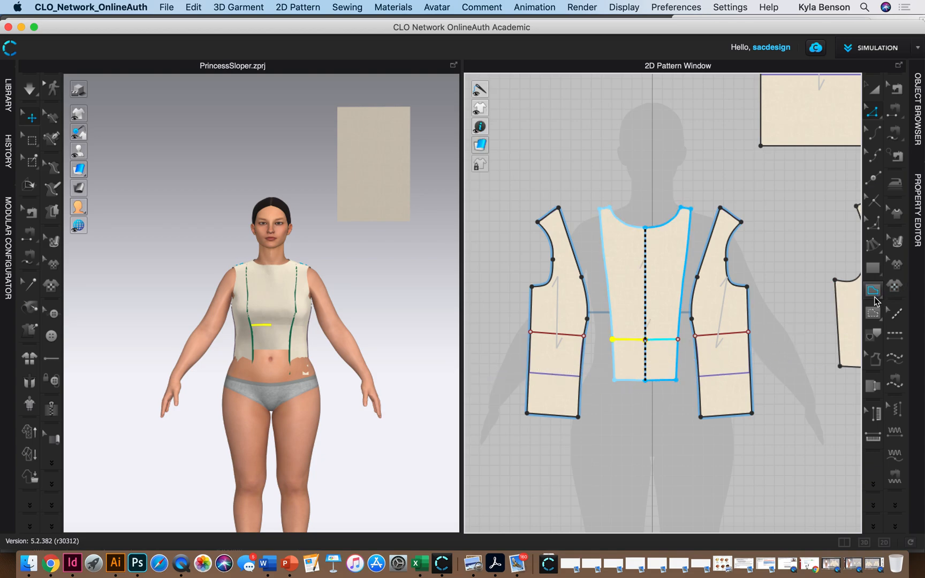
left_click(874, 290)
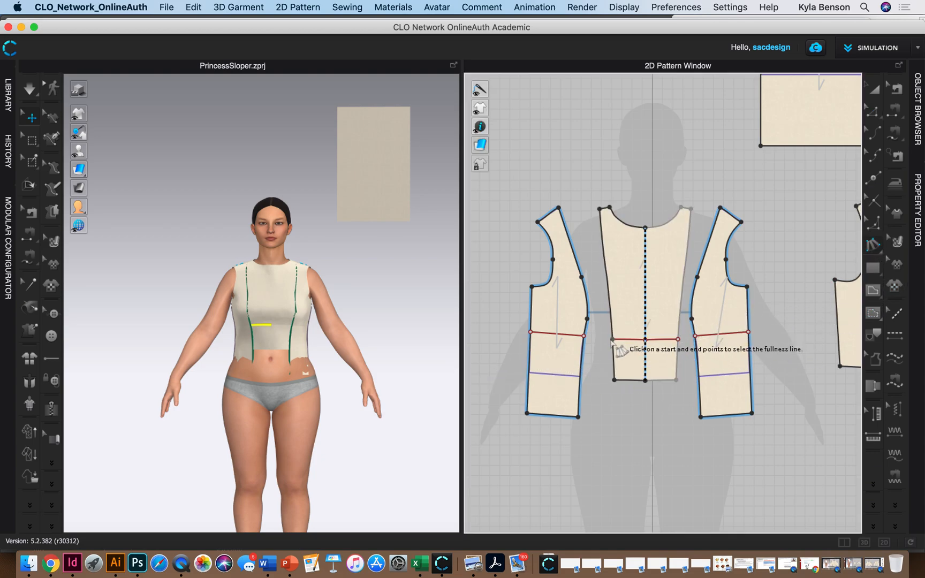
left_click(613, 340)
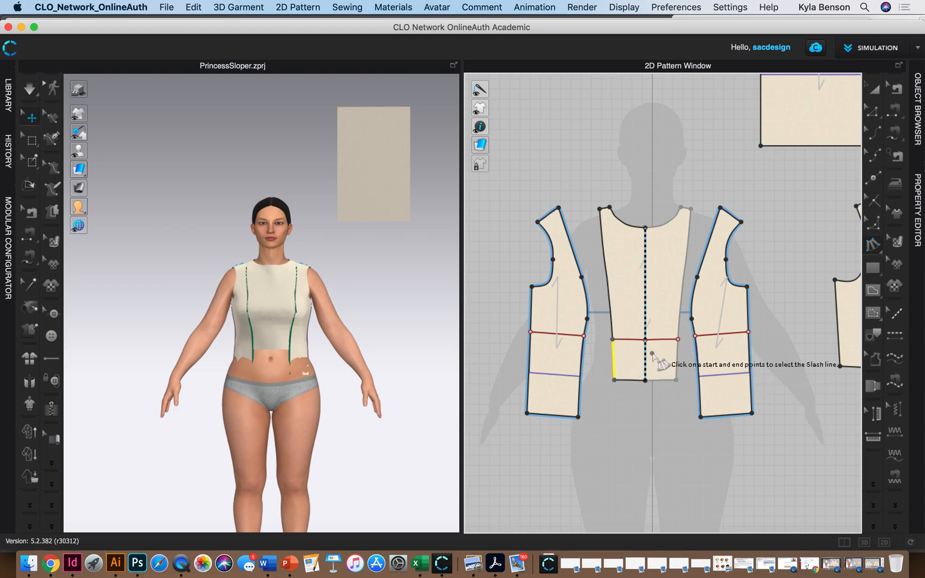
mouse_move(655, 383)
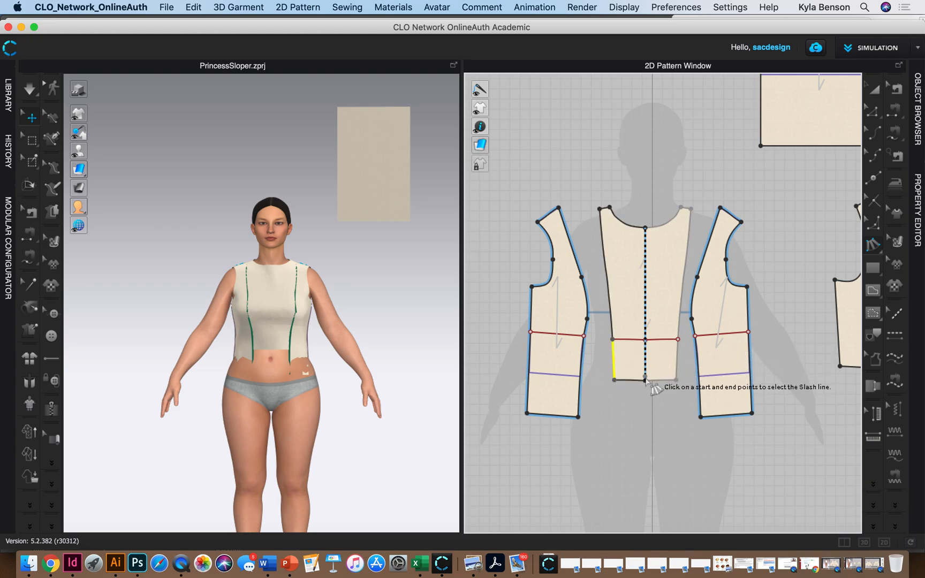
mouse_move(645, 403)
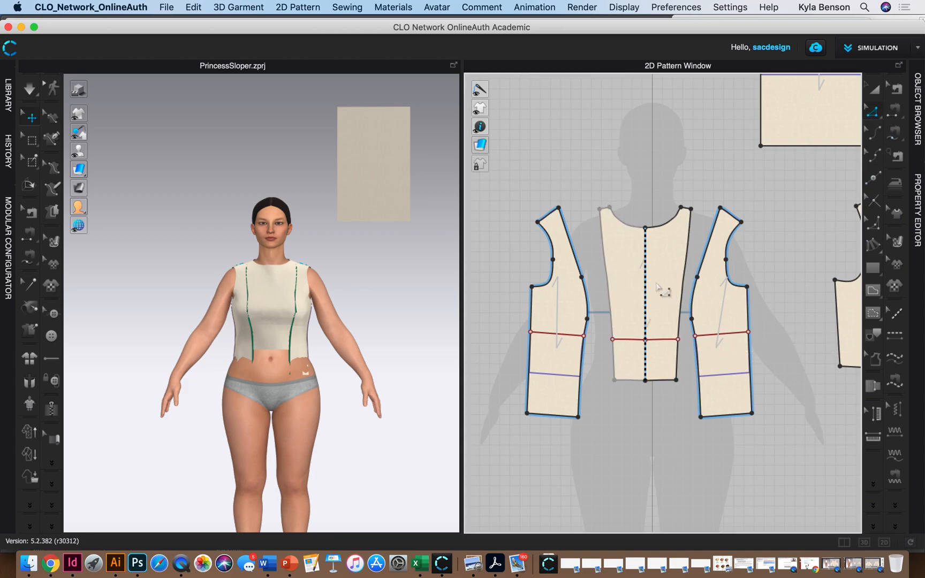
mouse_move(826, 98)
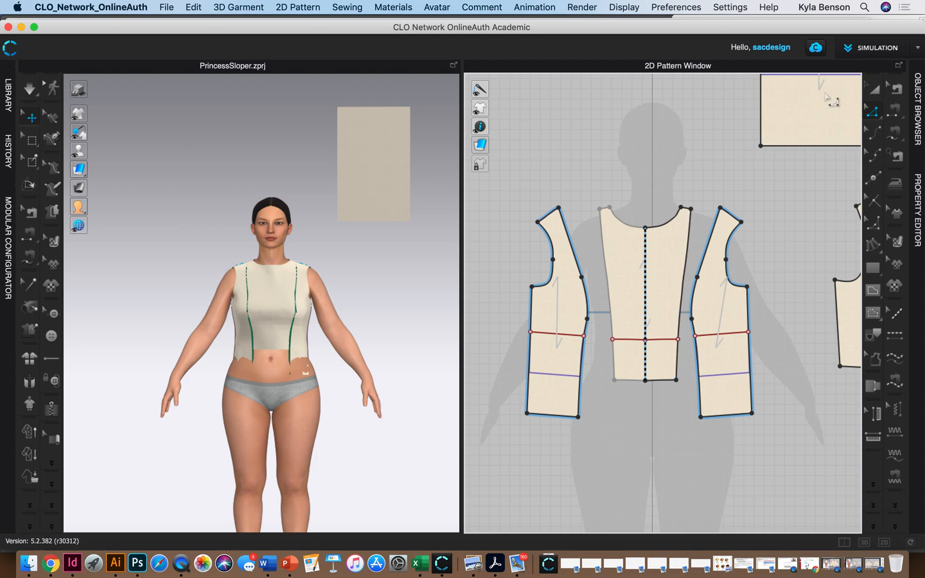
Select the center front piece and bring up its options to remove symmetric unfolding.
left_click(645, 277)
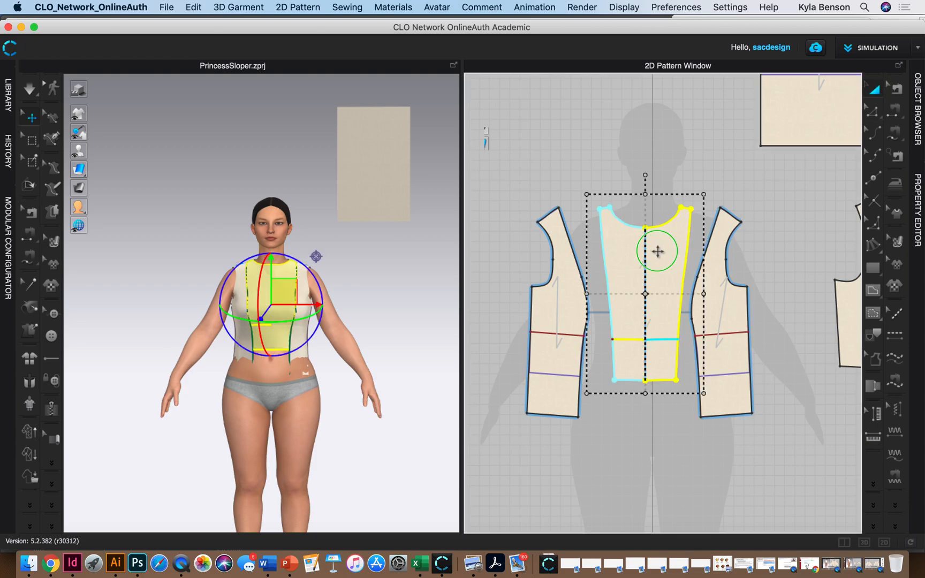
right_click(656, 251)
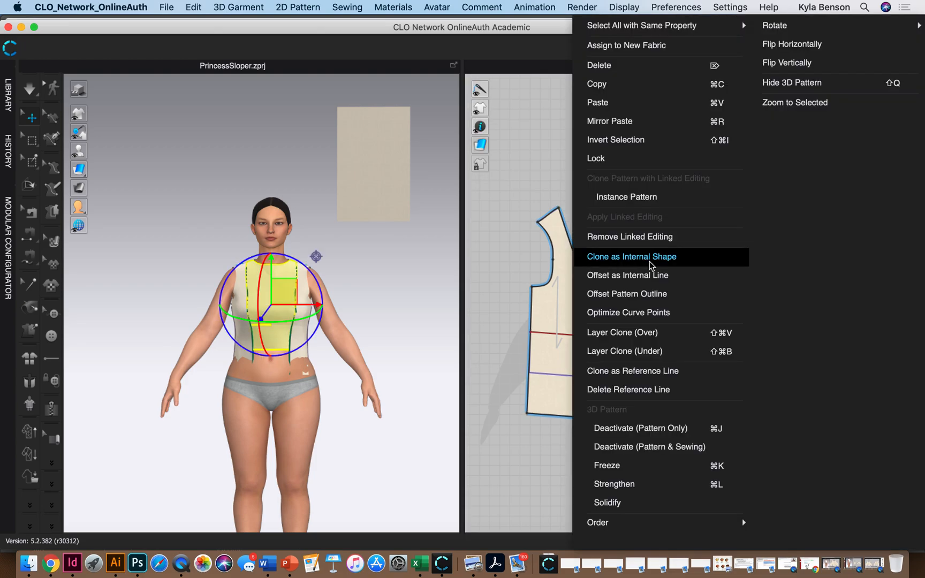
mouse_move(651, 289)
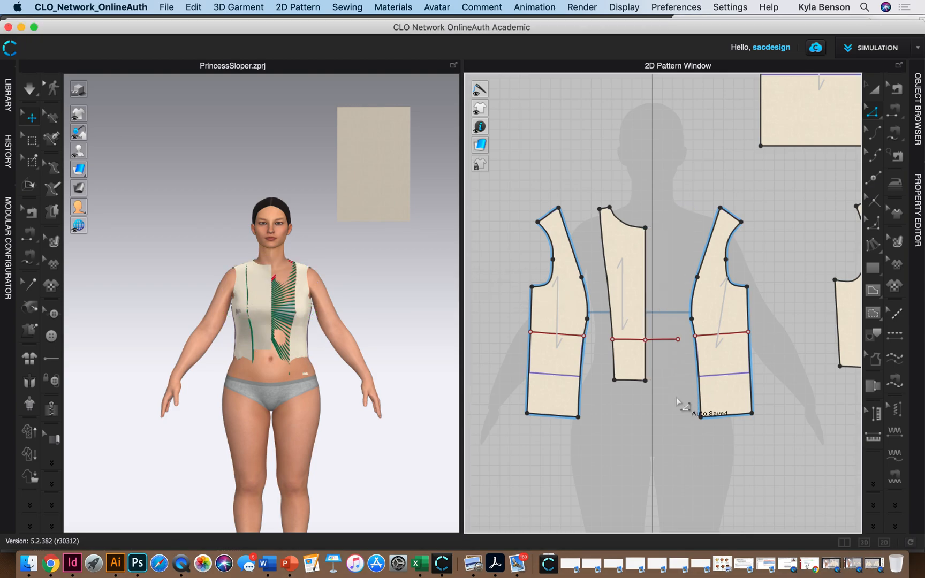
mouse_move(653, 366)
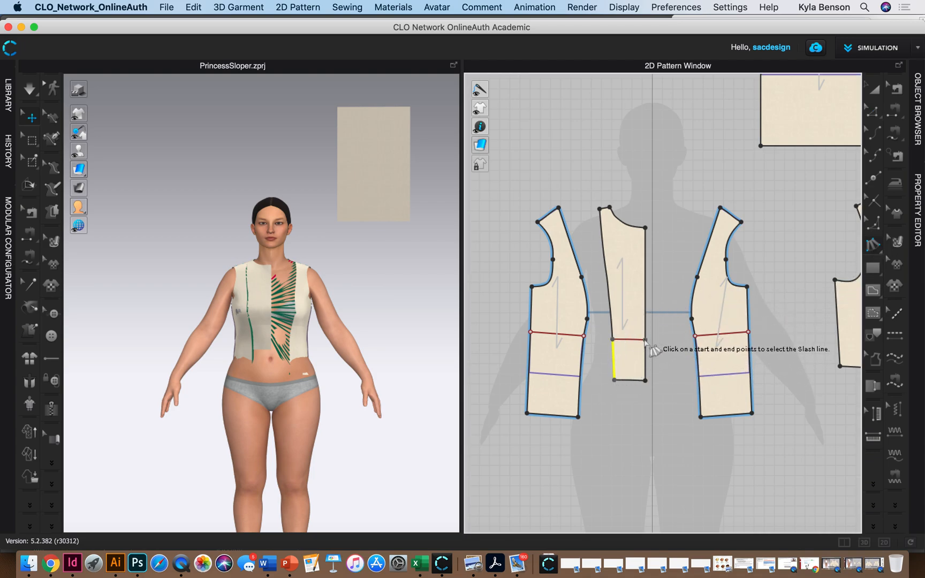
Finish the slash line and apply 8 in fullness to the center front half panel.
left_click(629, 374)
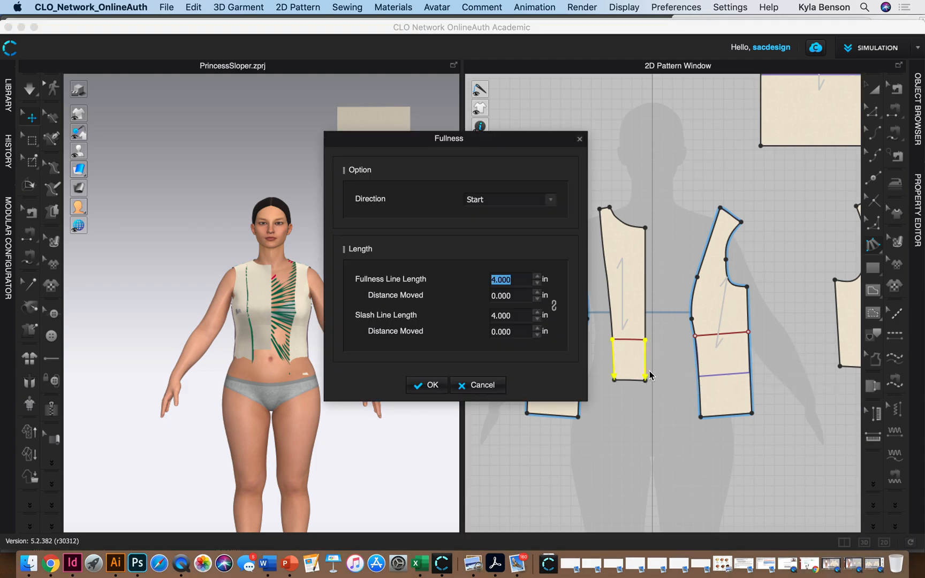
mouse_move(522, 290)
type("8")
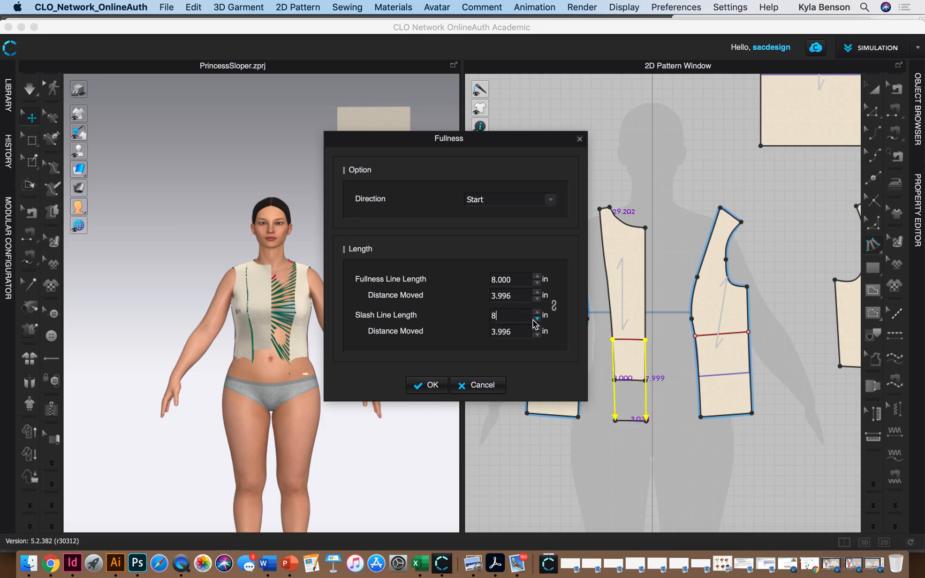
left_click(426, 384)
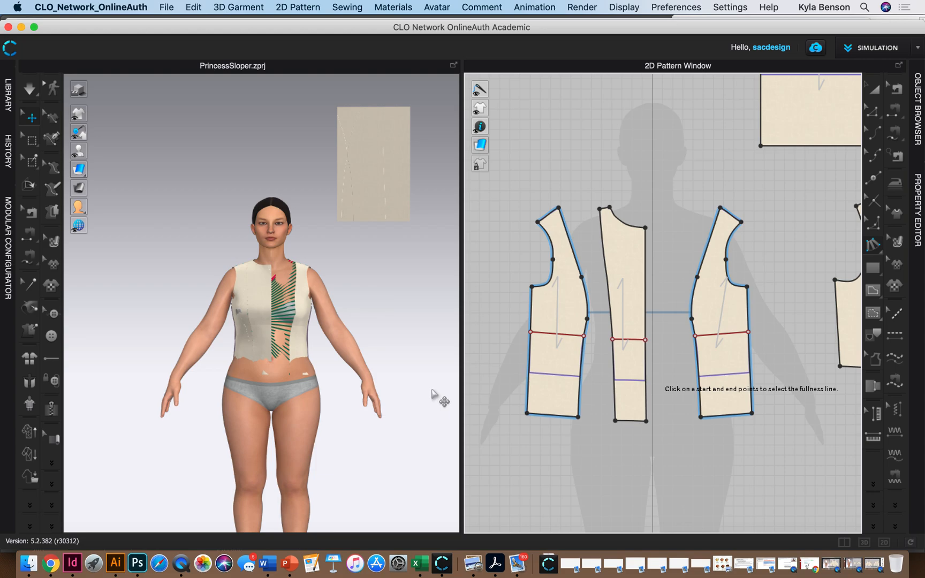
mouse_move(437, 398)
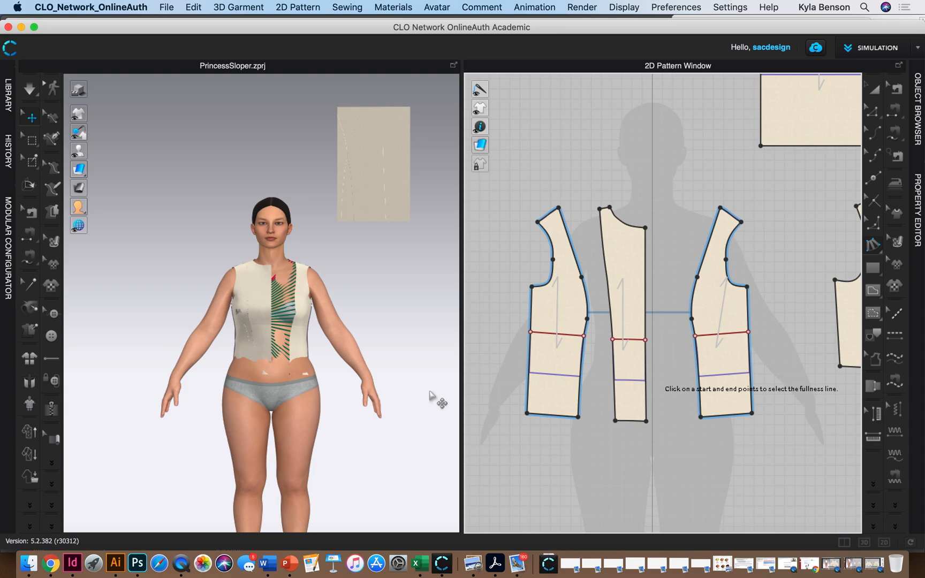
mouse_move(626, 398)
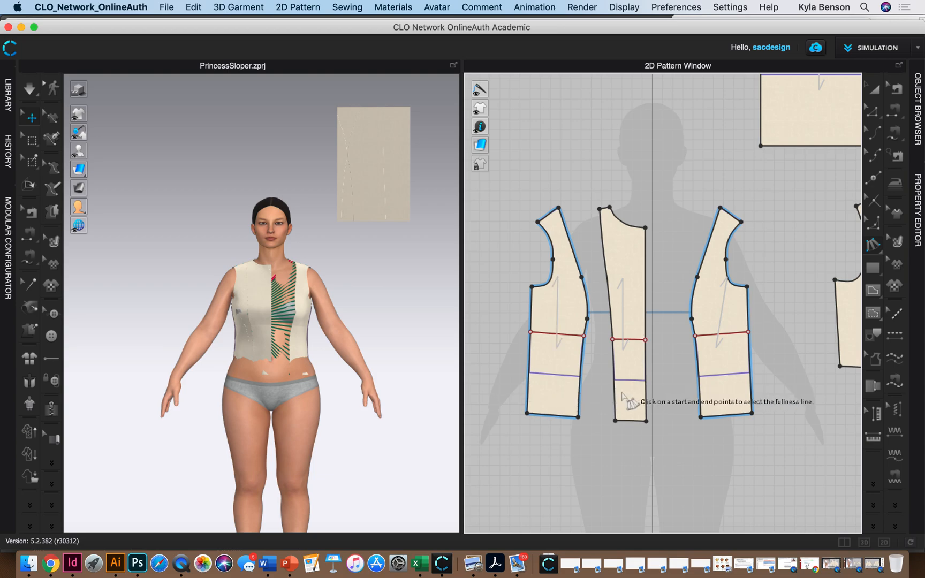
mouse_move(630, 406)
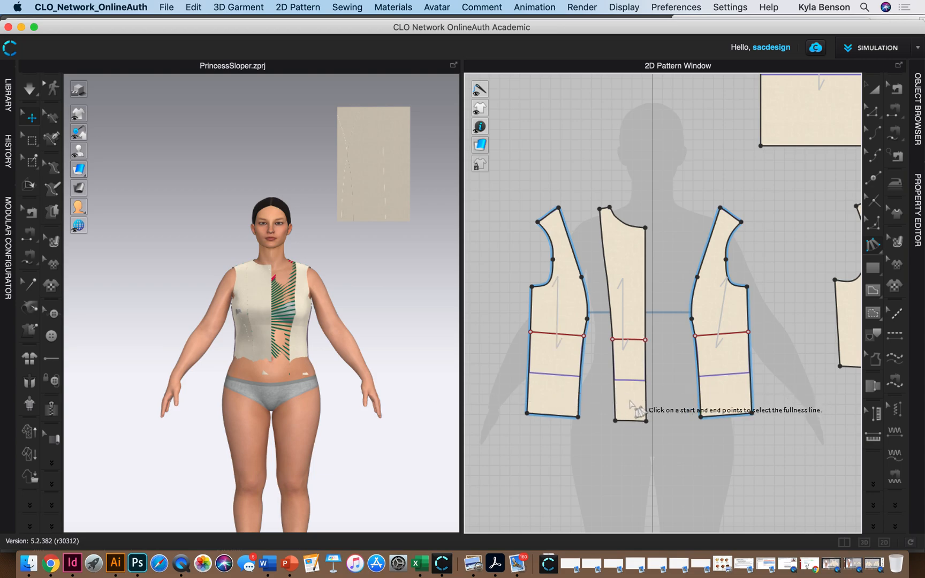
mouse_move(534, 419)
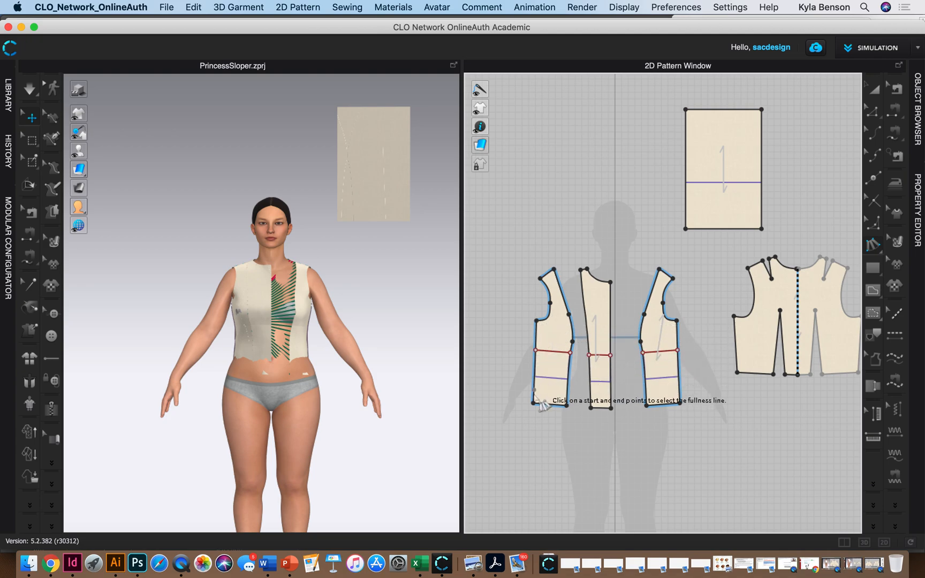
mouse_move(741, 380)
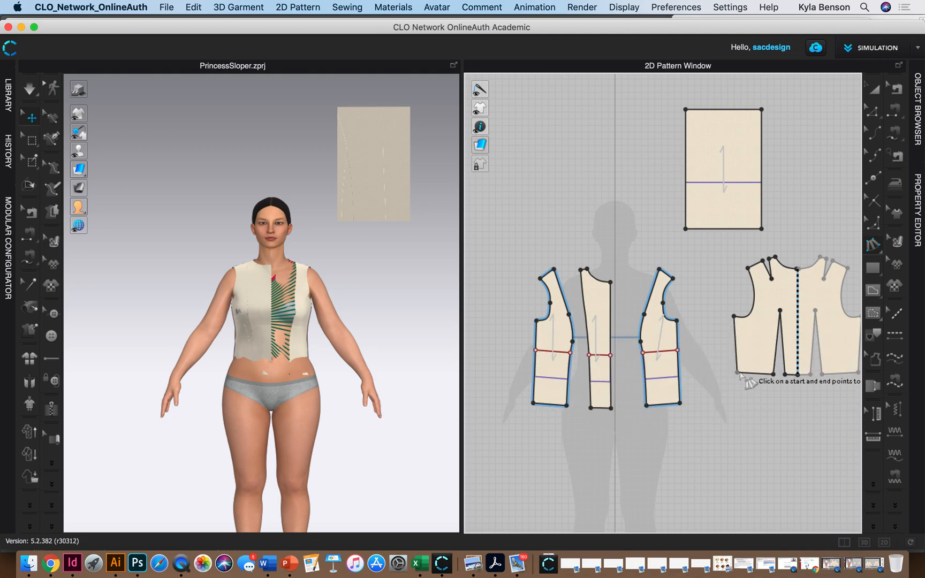
mouse_move(531, 395)
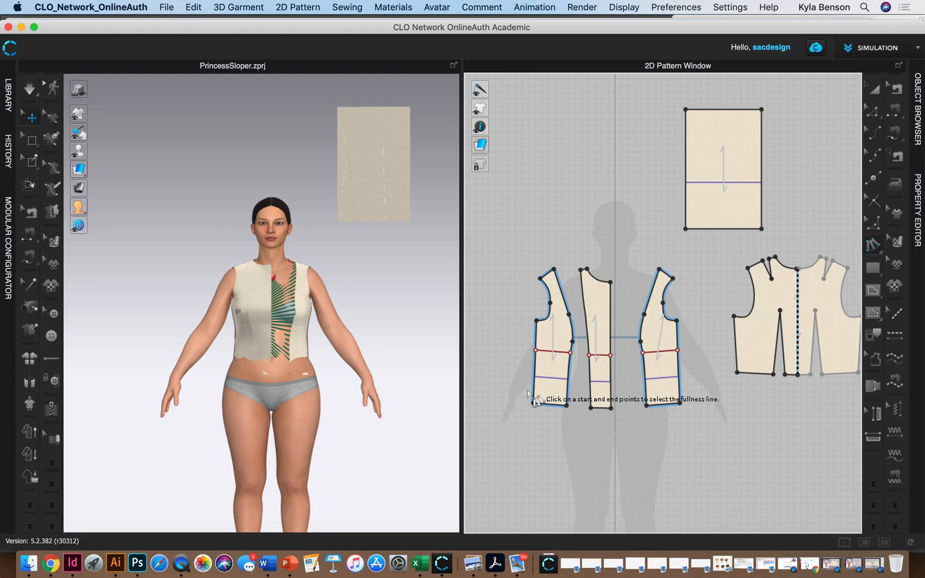
mouse_move(242, 407)
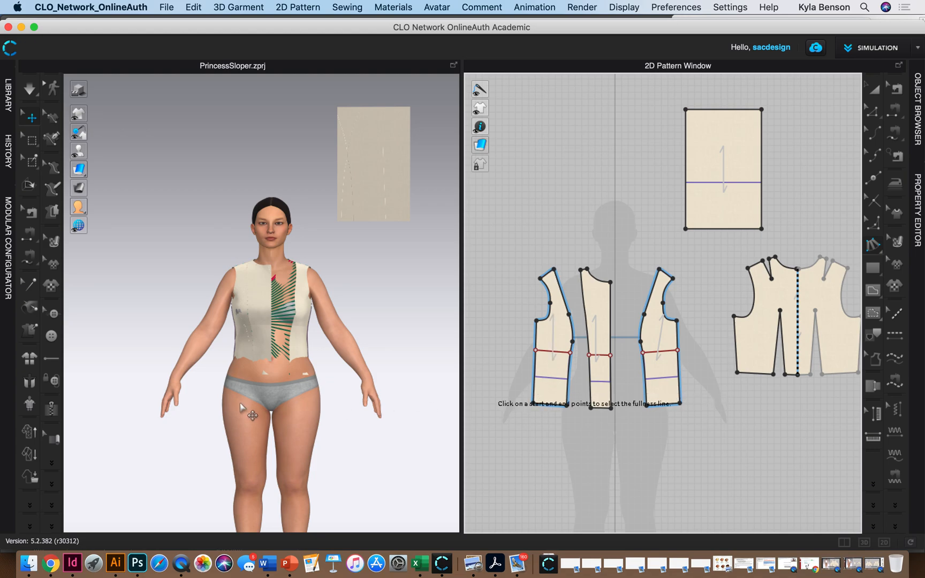
mouse_move(508, 394)
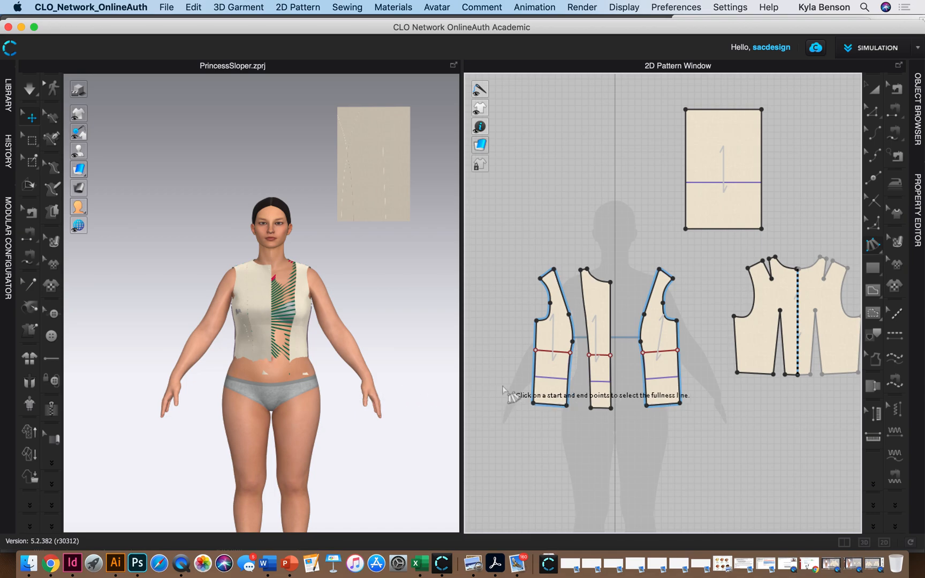
mouse_move(620, 411)
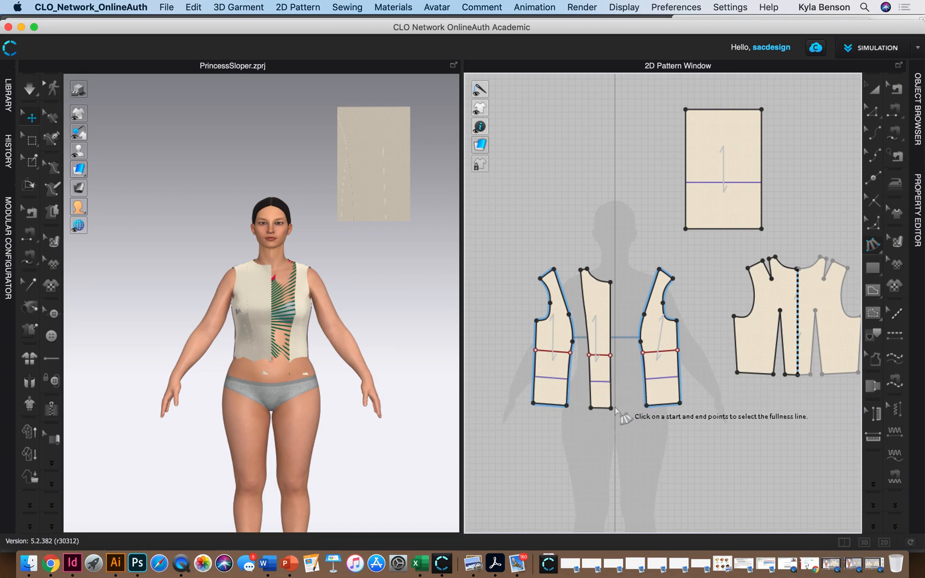
mouse_move(620, 322)
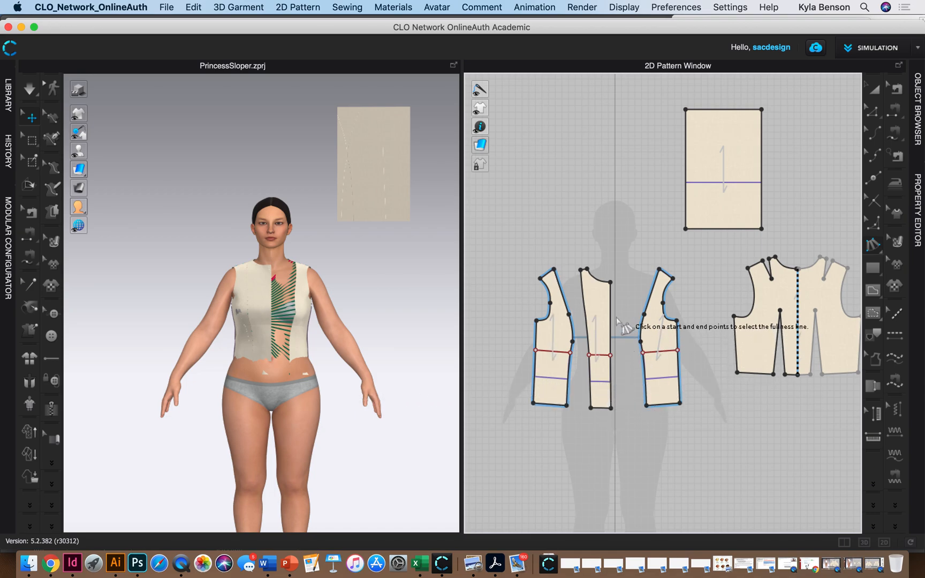
mouse_move(875, 112)
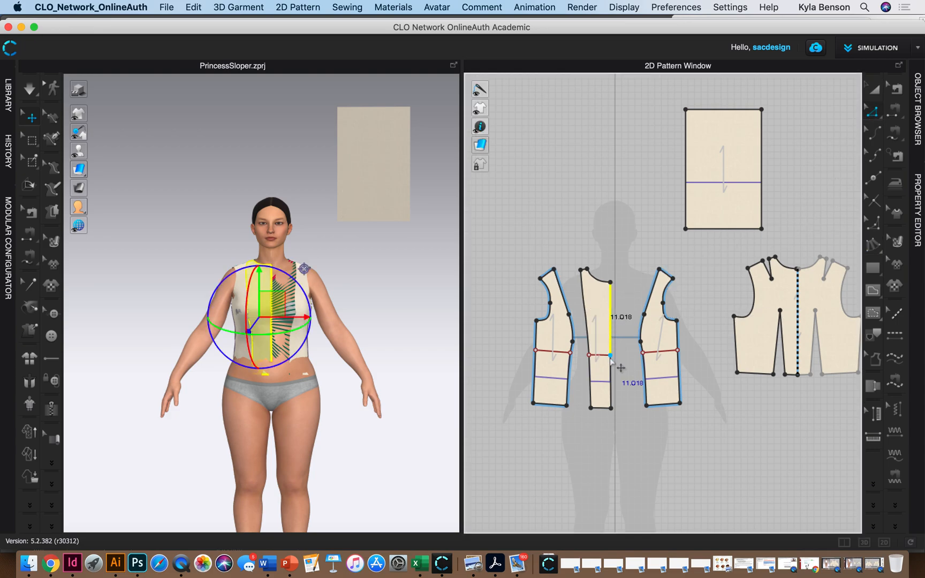
Unfold the center front edge symmetrically with sewing into one full front piece.
right_click(614, 366)
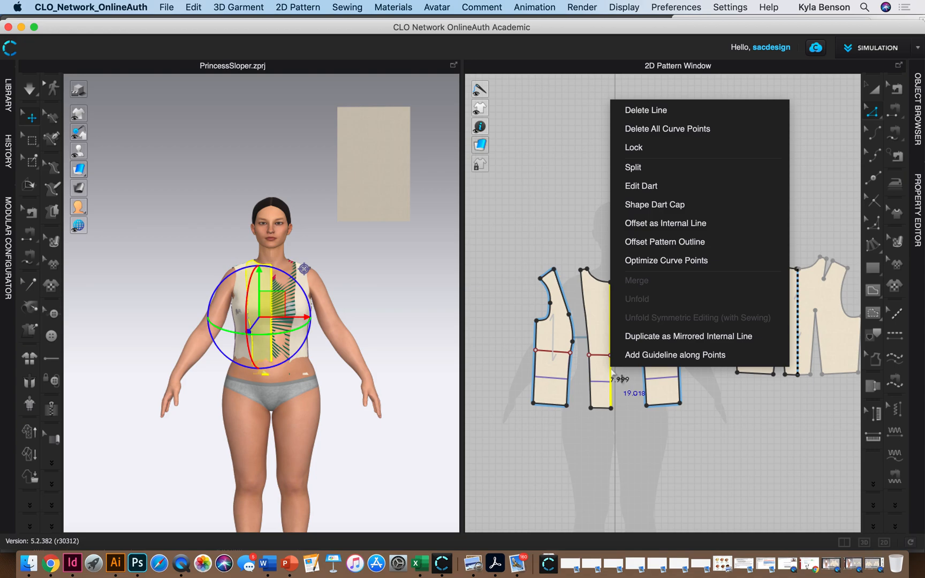
mouse_move(712, 276)
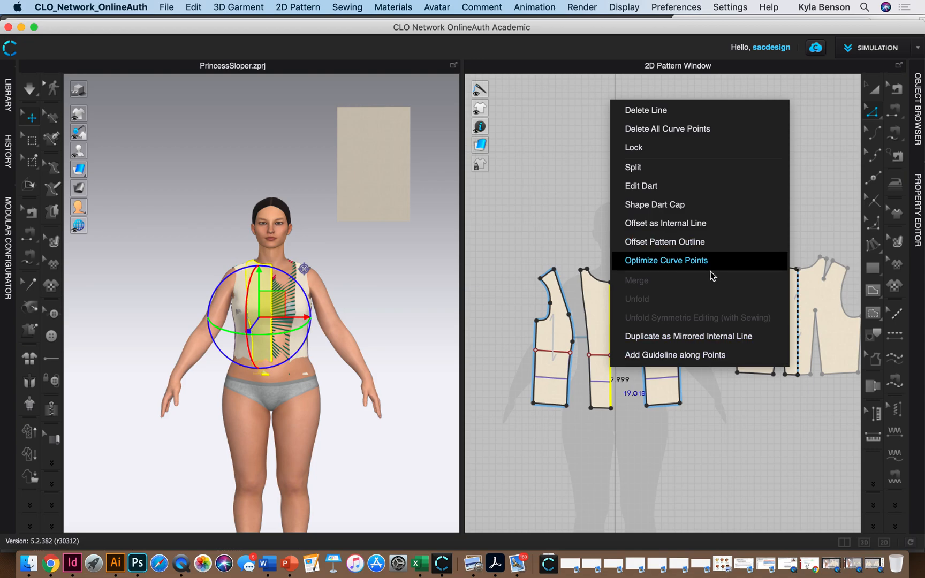
mouse_move(729, 346)
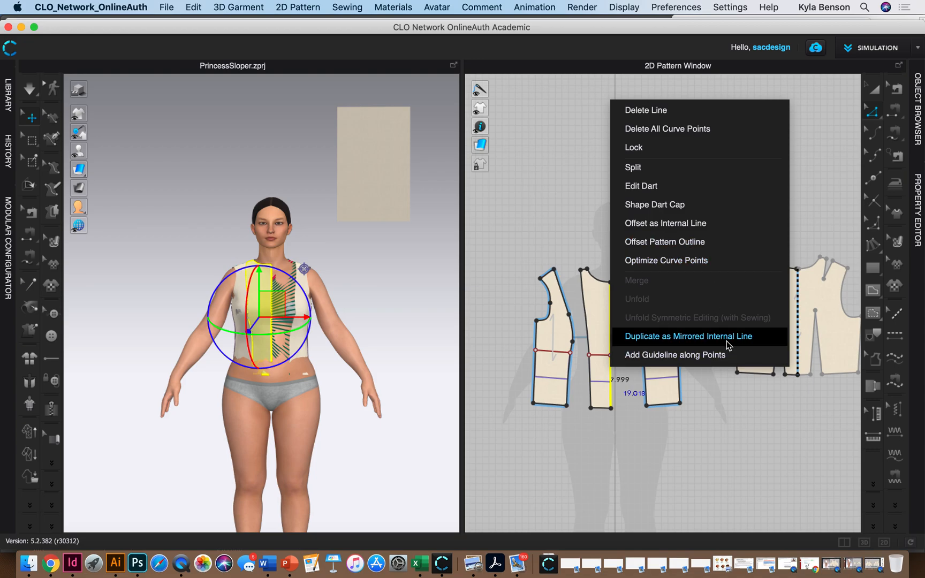
mouse_move(735, 413)
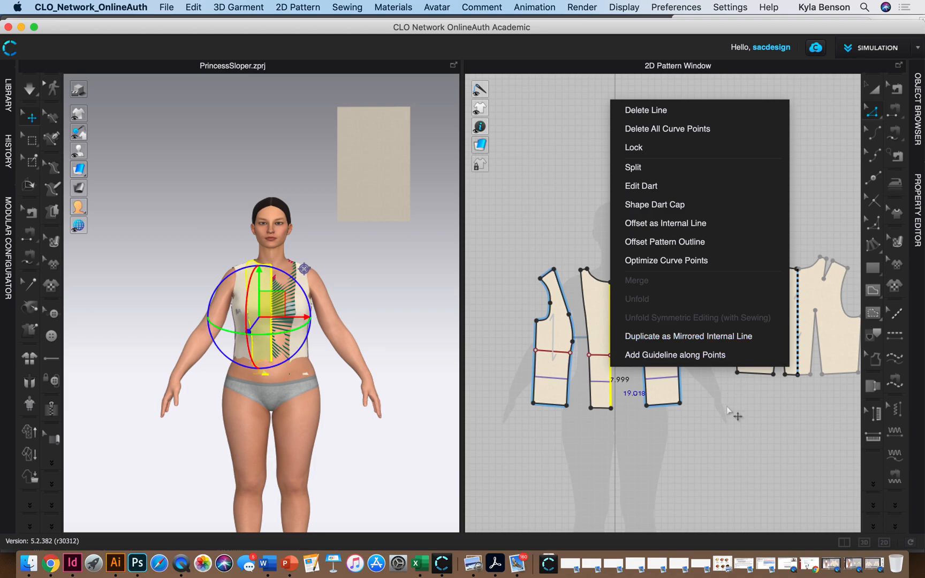
mouse_move(727, 414)
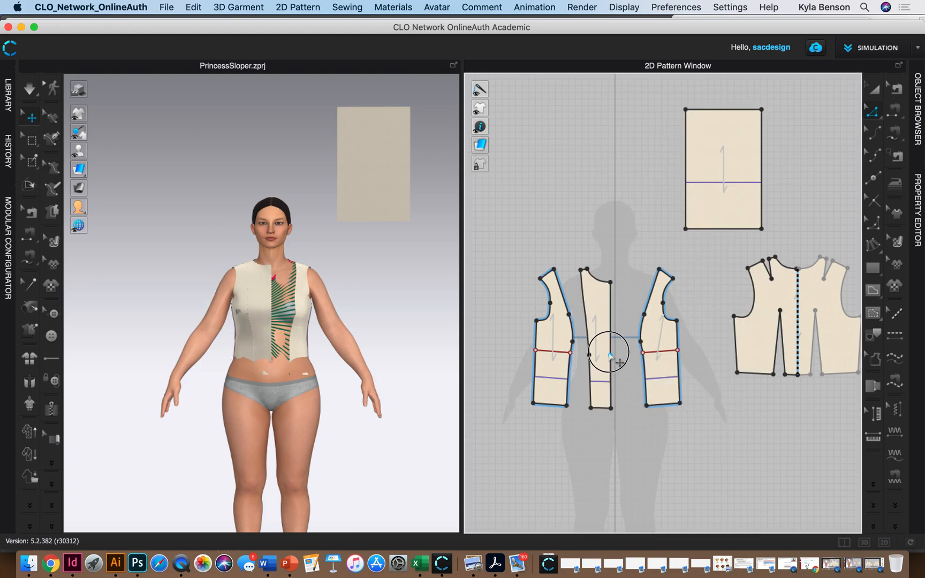
left_click(596, 348)
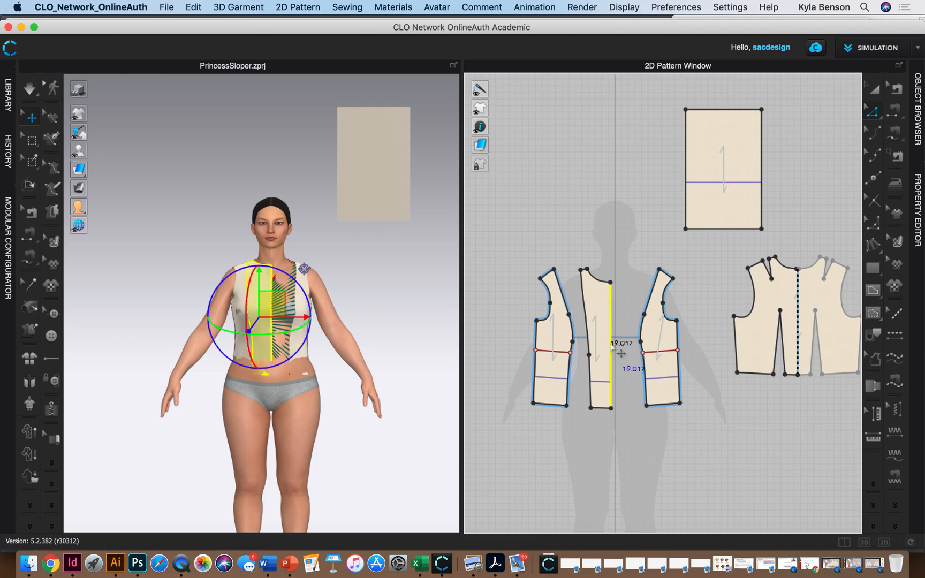
right_click(616, 354)
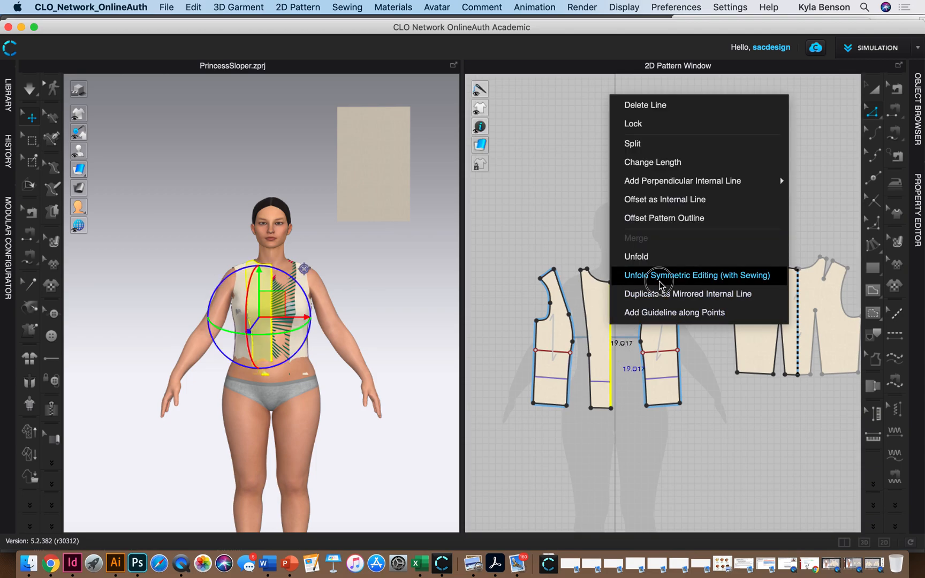
left_click(697, 275)
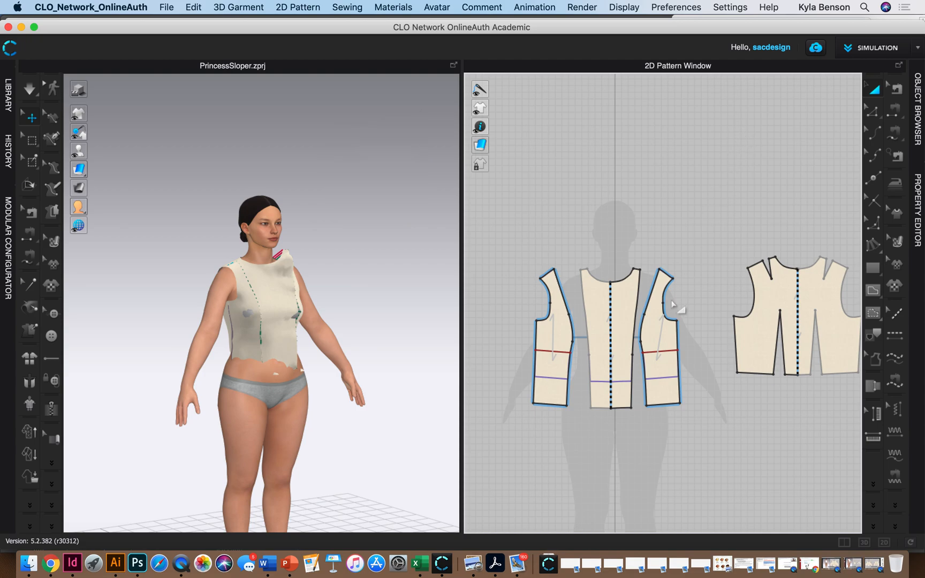
Simulate the lengthened bodice so it drapes on the avatar.
left_click(29, 88)
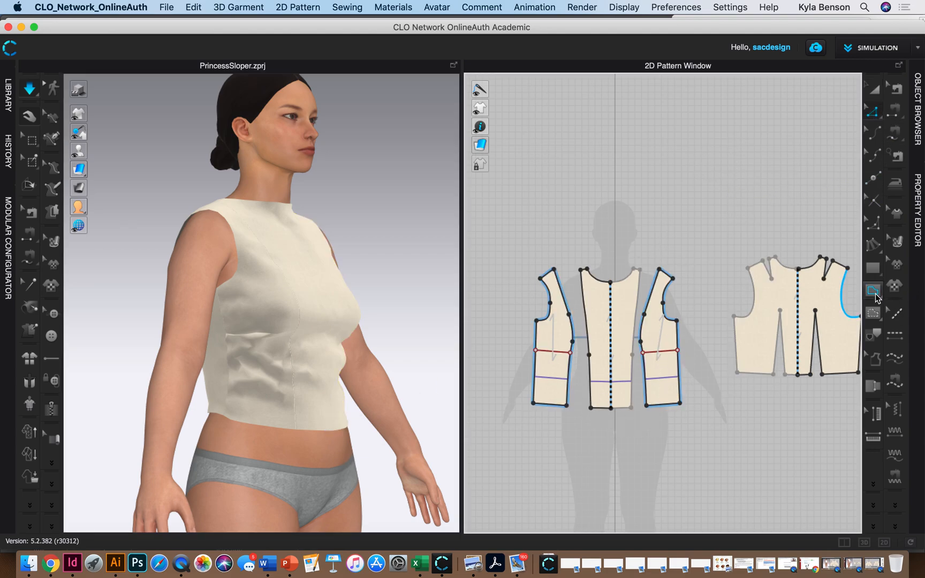
Apply another fullness to the side pieces with Fullness Line Length 16 in.
left_click(873, 291)
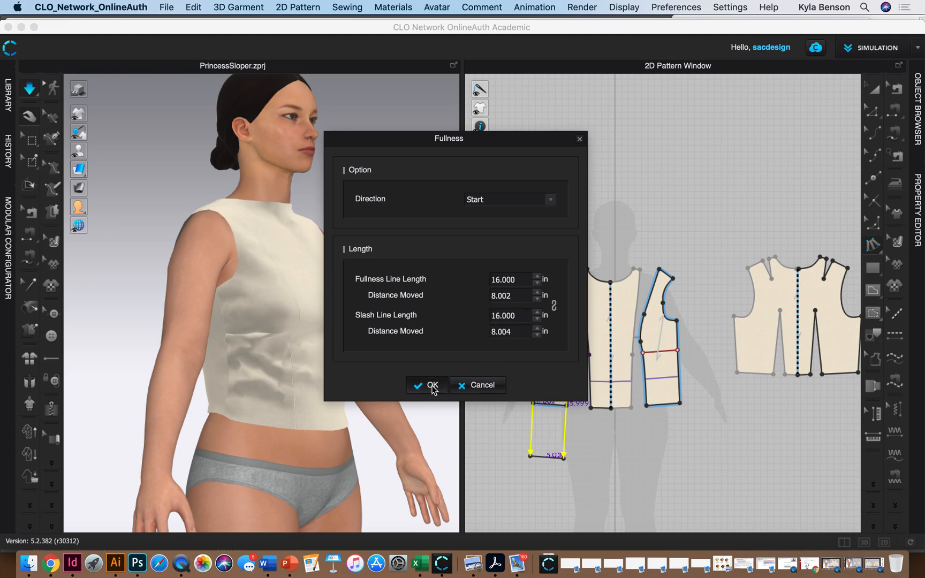
left_click(427, 386)
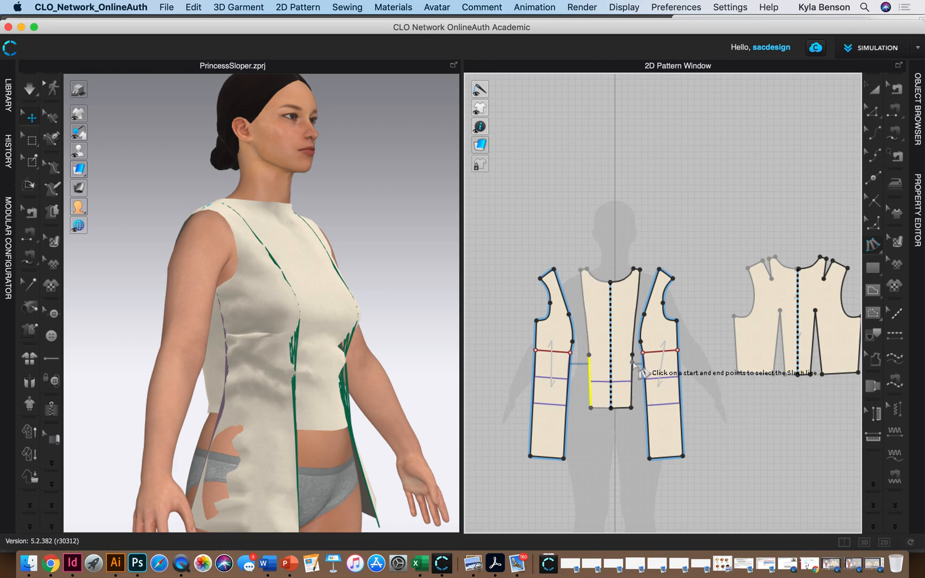
mouse_move(638, 411)
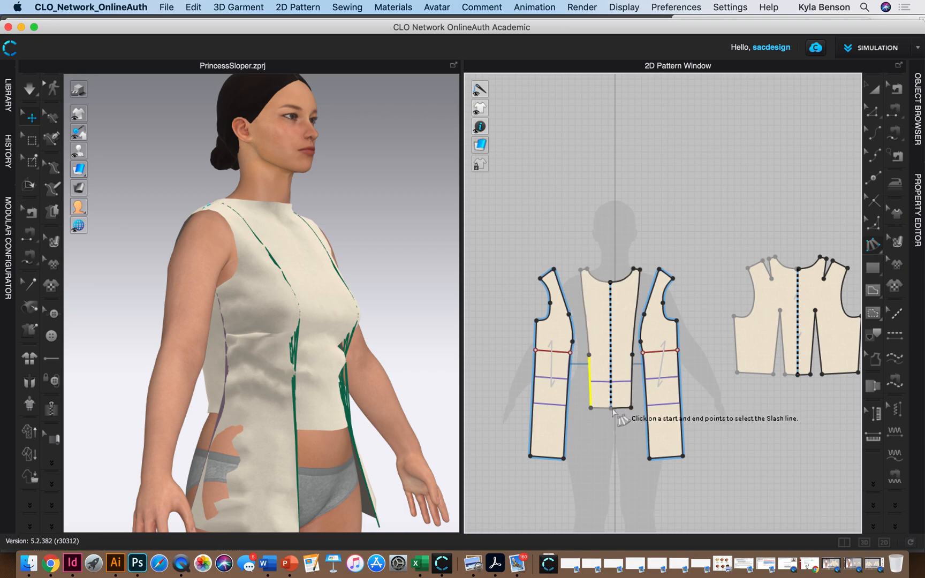
mouse_move(618, 382)
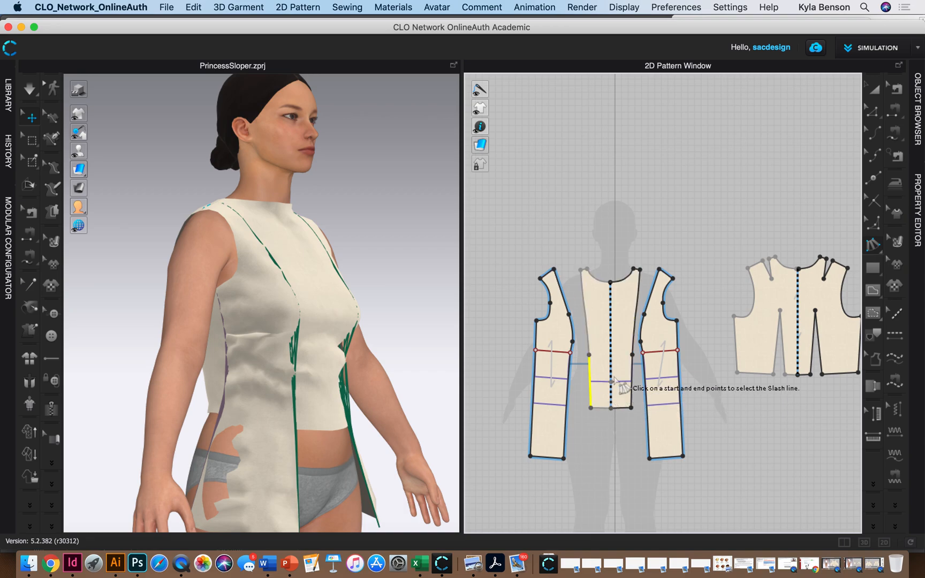
mouse_move(620, 366)
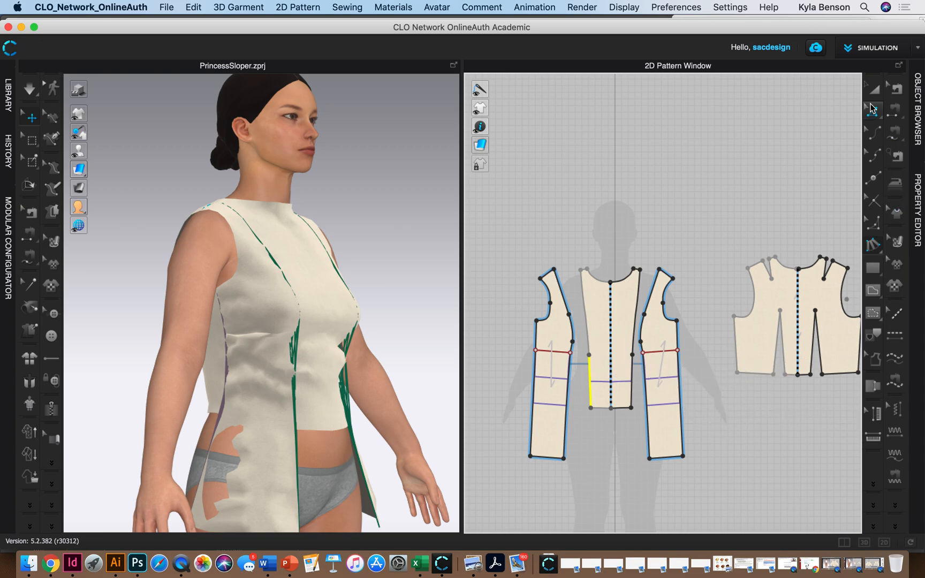
Unlink the center front piece and offset its hem 8 in as an internal line.
left_click(610, 339)
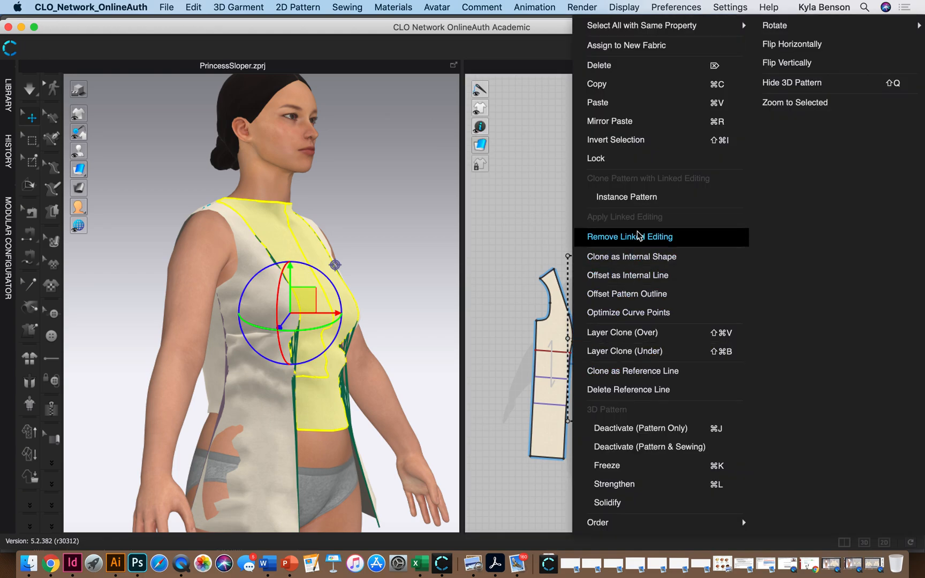
mouse_move(639, 239)
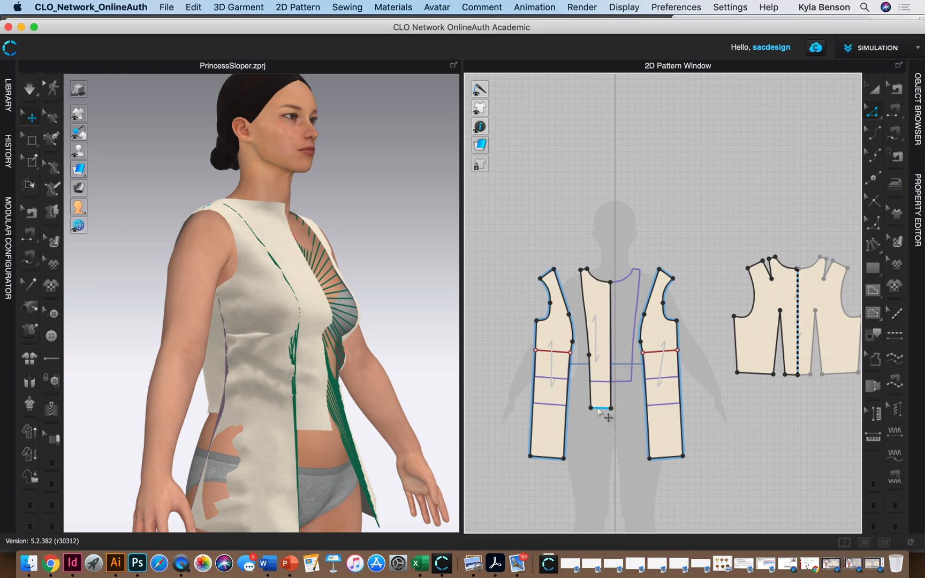
right_click(598, 406)
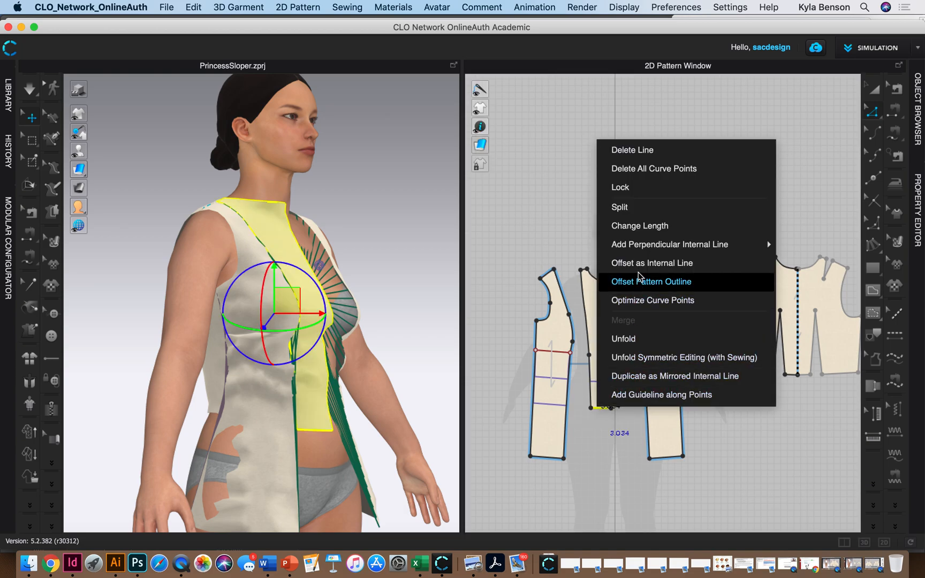
left_click(651, 262)
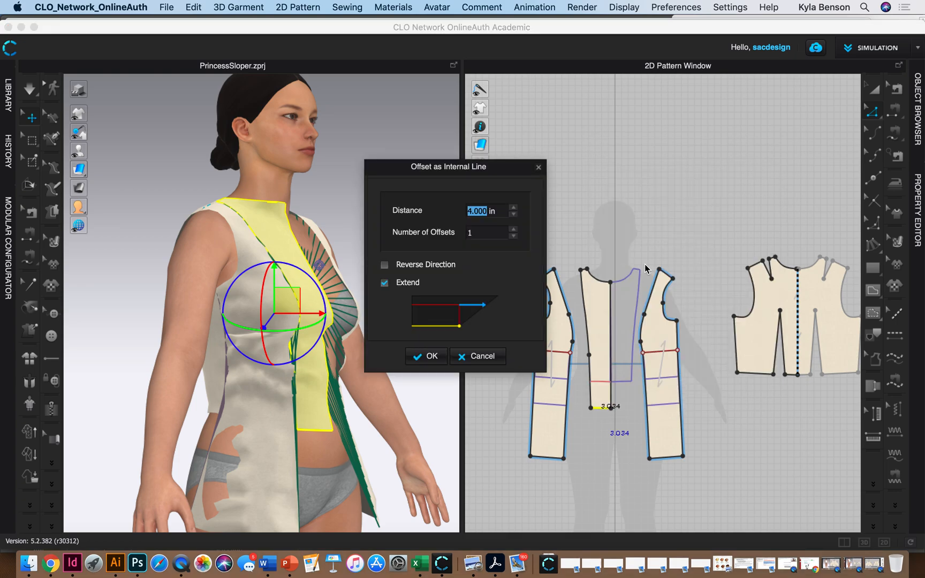
type("8.000")
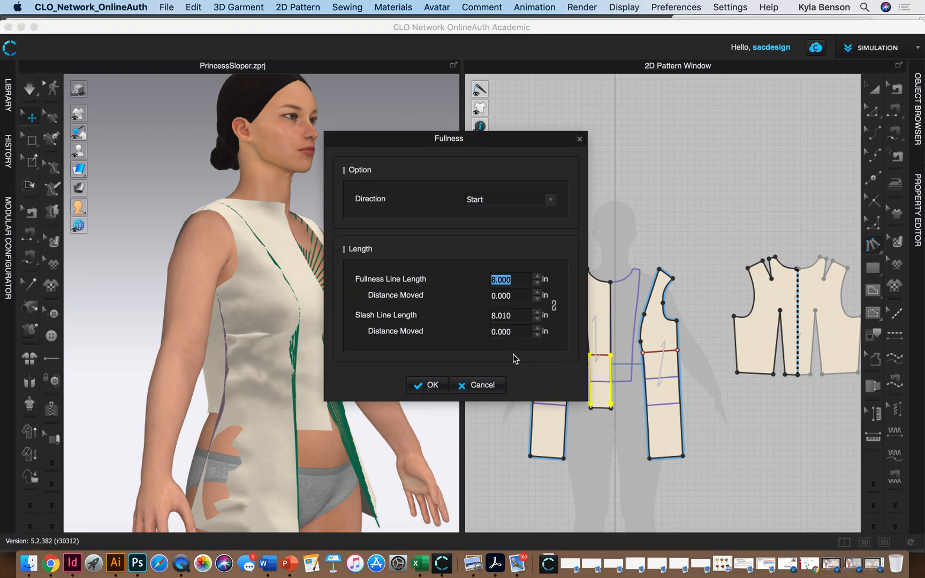
Apply fullness to the center front with Fullness Line Length 16 in.
type("16")
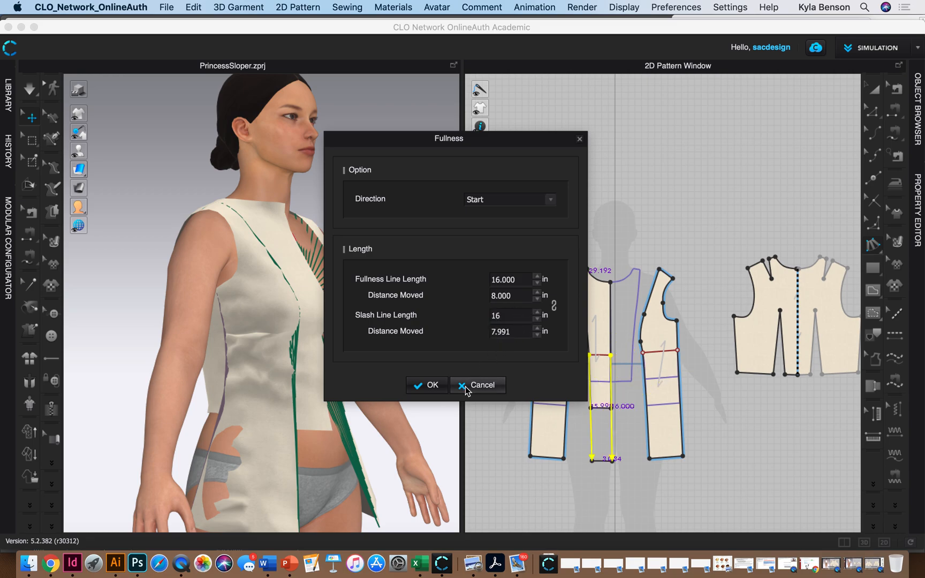
left_click(426, 386)
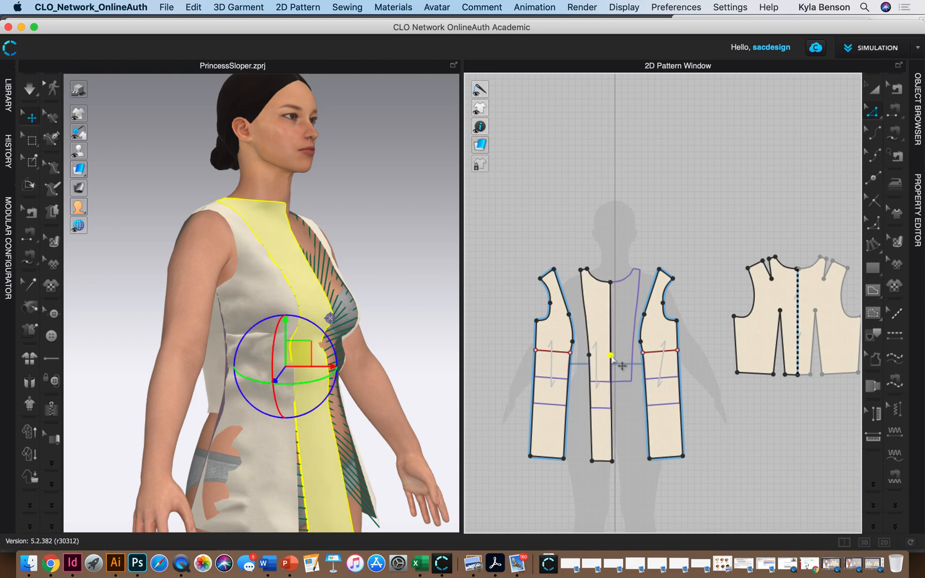
Unfold the center front symmetrically with sewing and simulate the gathered top.
right_click(611, 360)
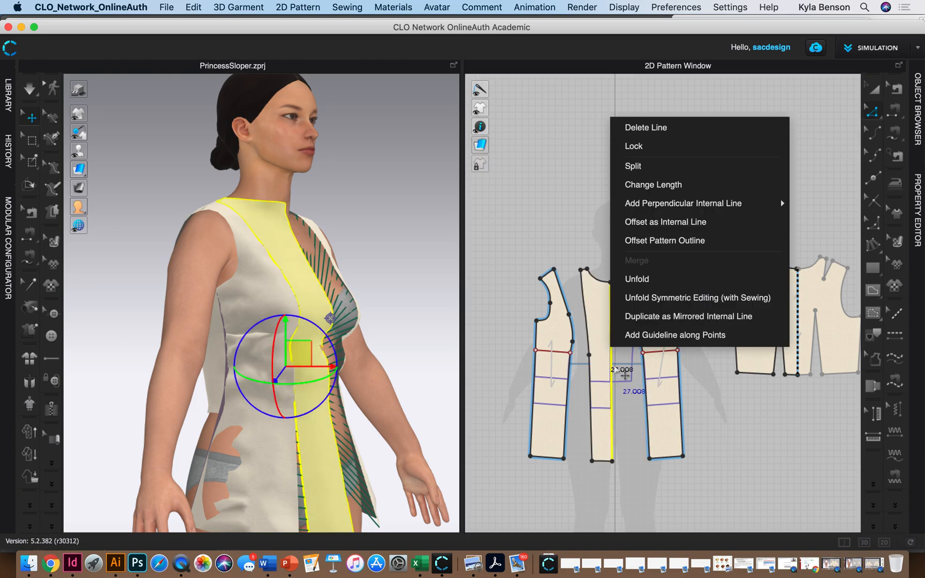
mouse_move(698, 297)
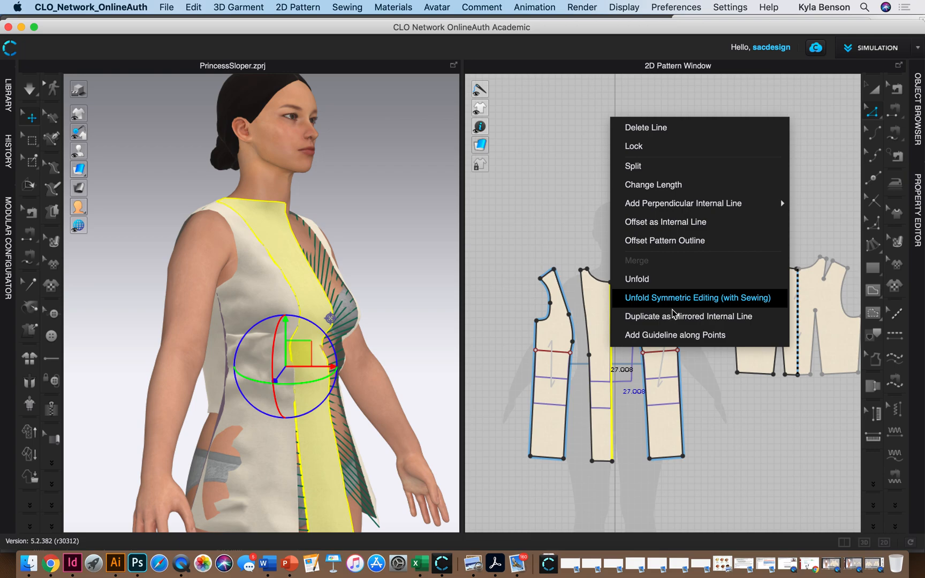
left_click(698, 297)
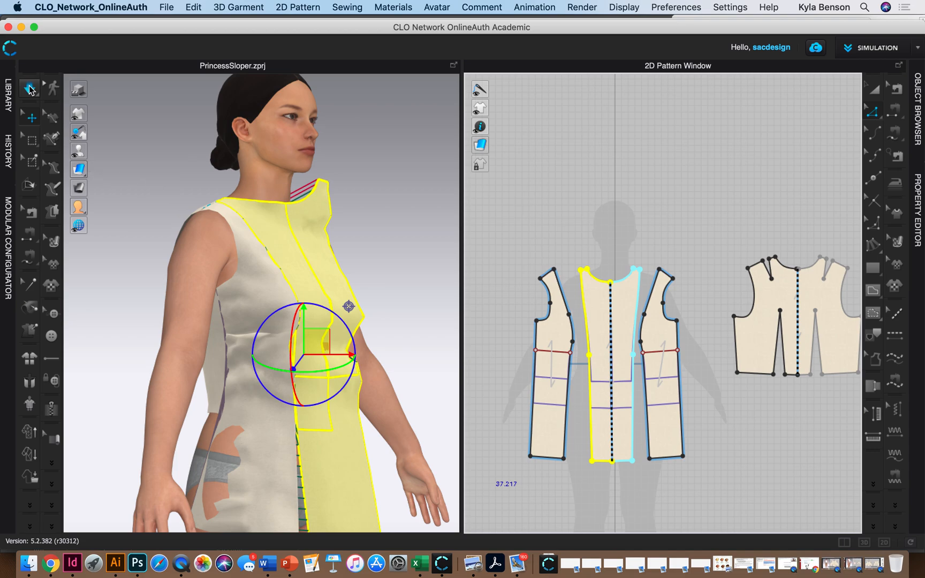
left_click(28, 90)
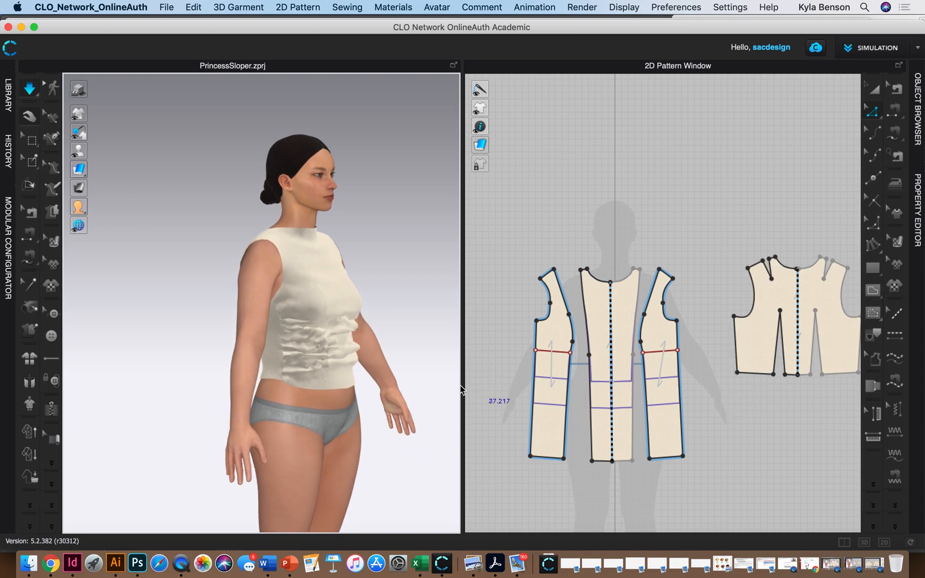
mouse_move(514, 374)
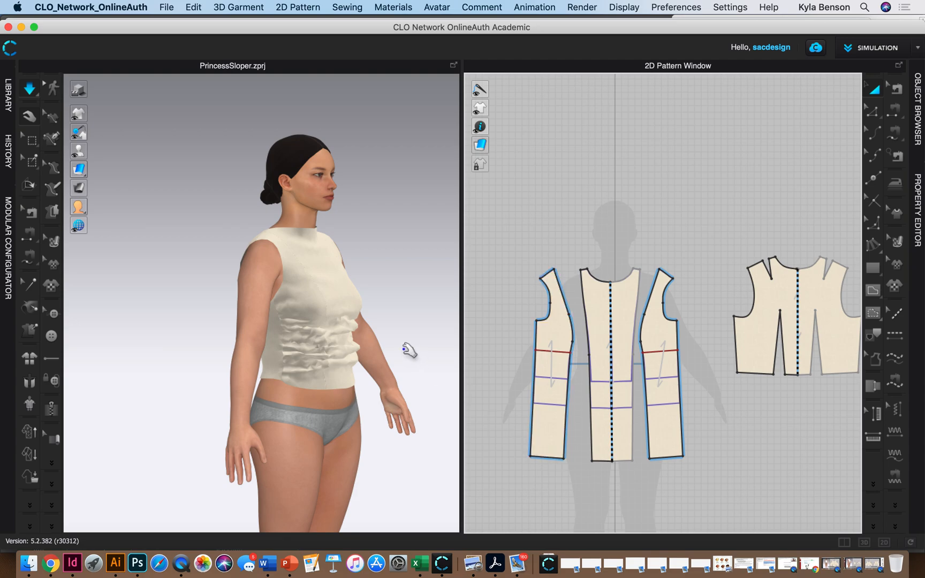
mouse_move(407, 347)
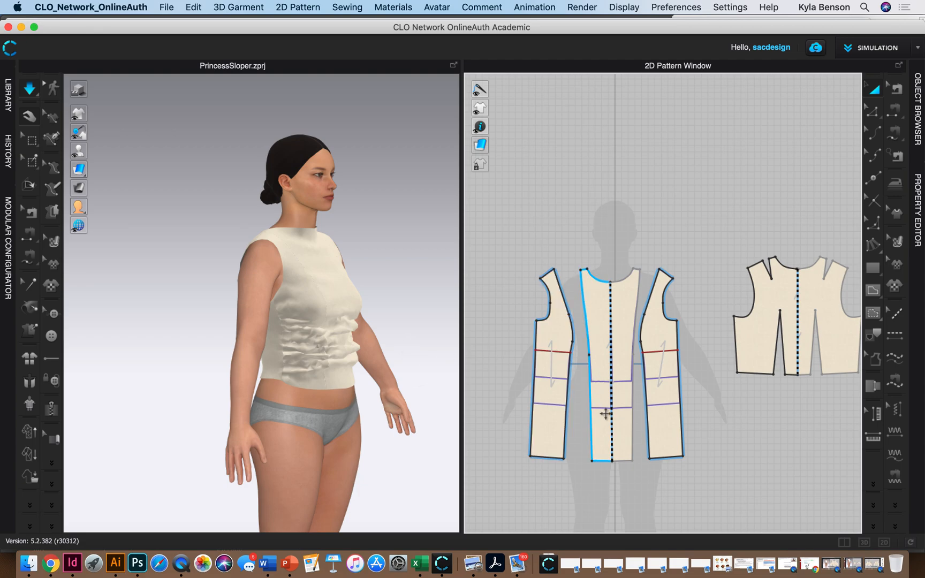
Set the selected side piece's fabric grain direction to 10.0.
left_click(661, 363)
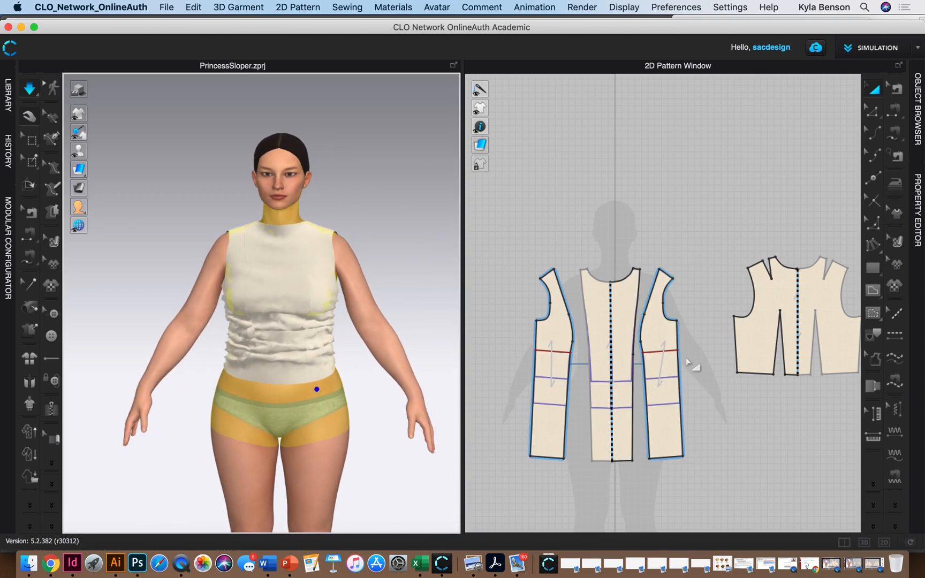
left_click(660, 363)
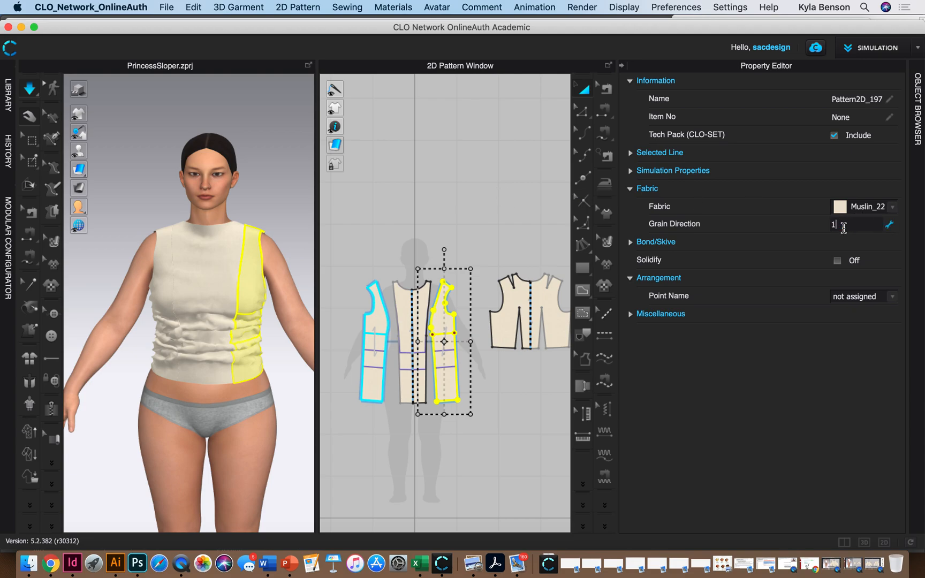
type("10.0")
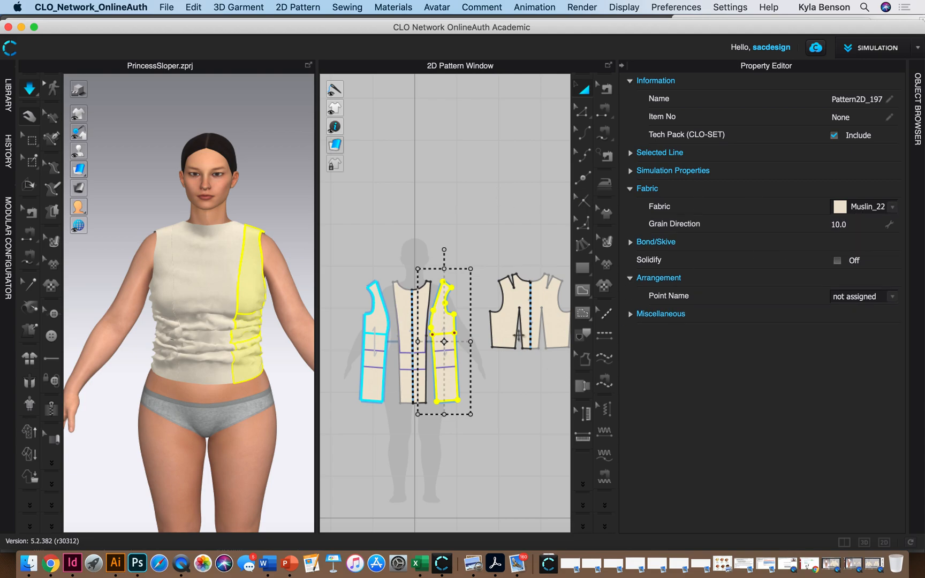